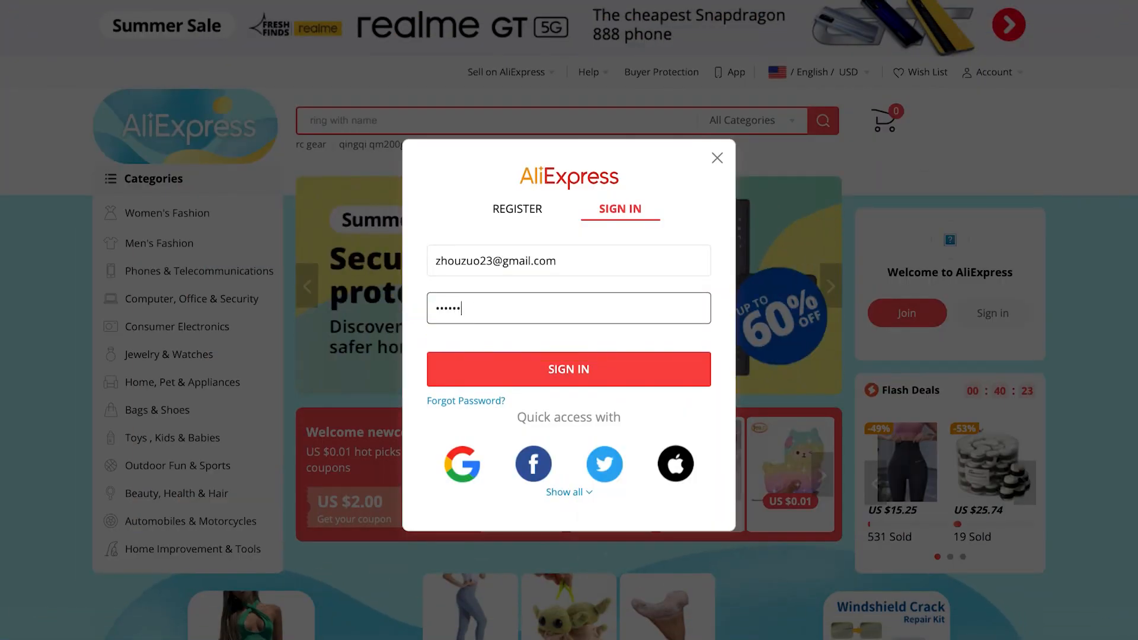
Step: Submit the email and password to sign in to the AliExpress account
click(568, 369)
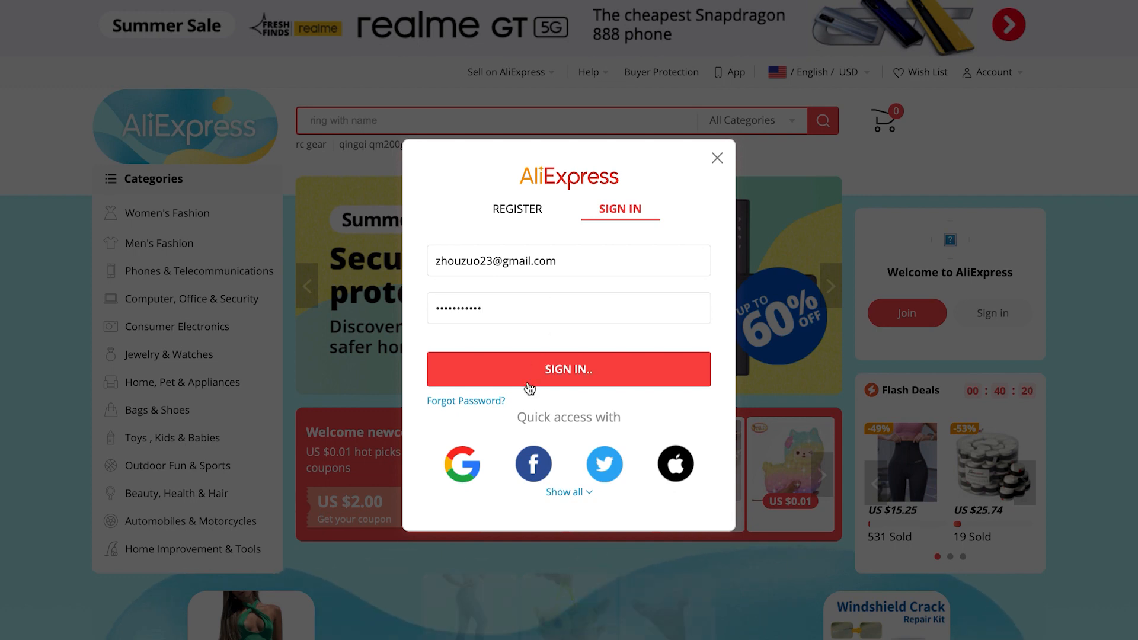
click(568, 369)
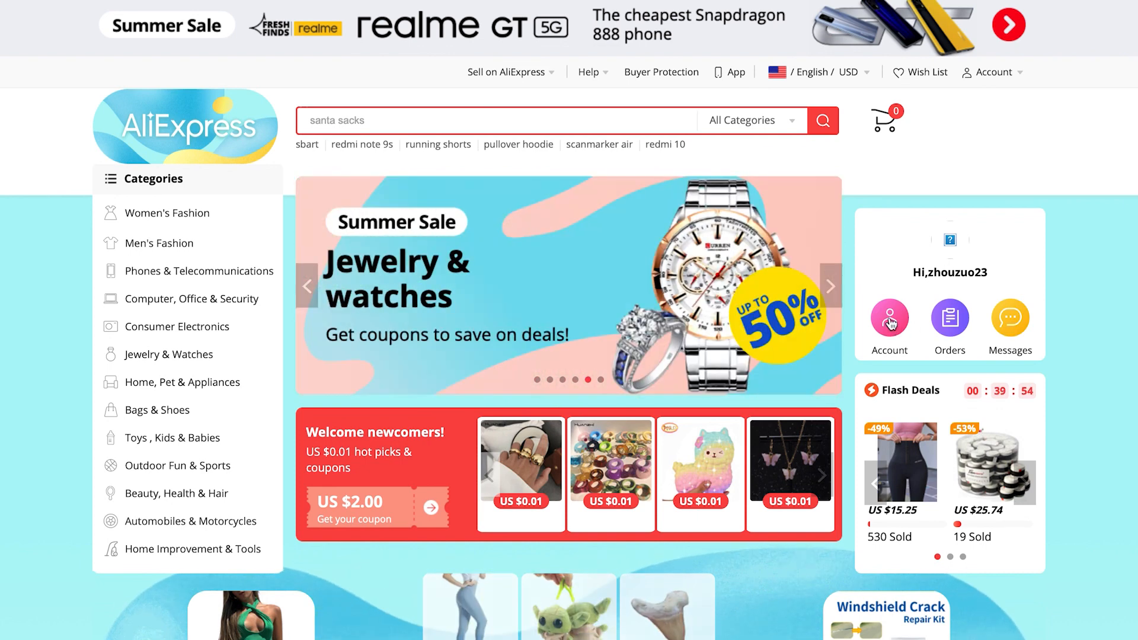
Step: Open the My AliExpress account overview from the top bar
click(889, 320)
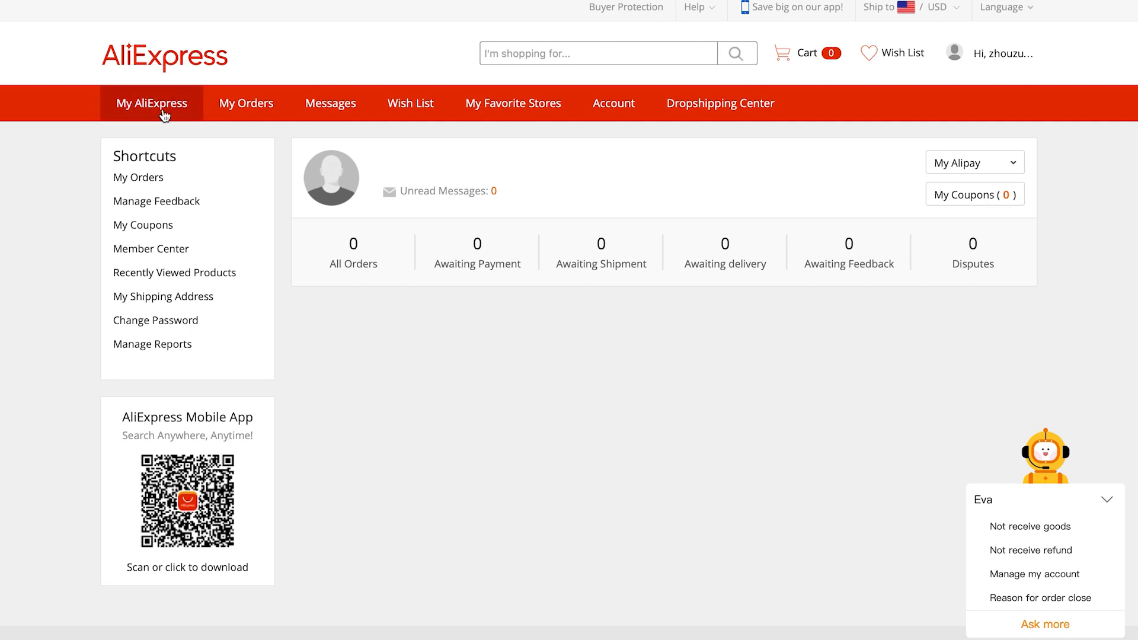
mouse_move(693, 141)
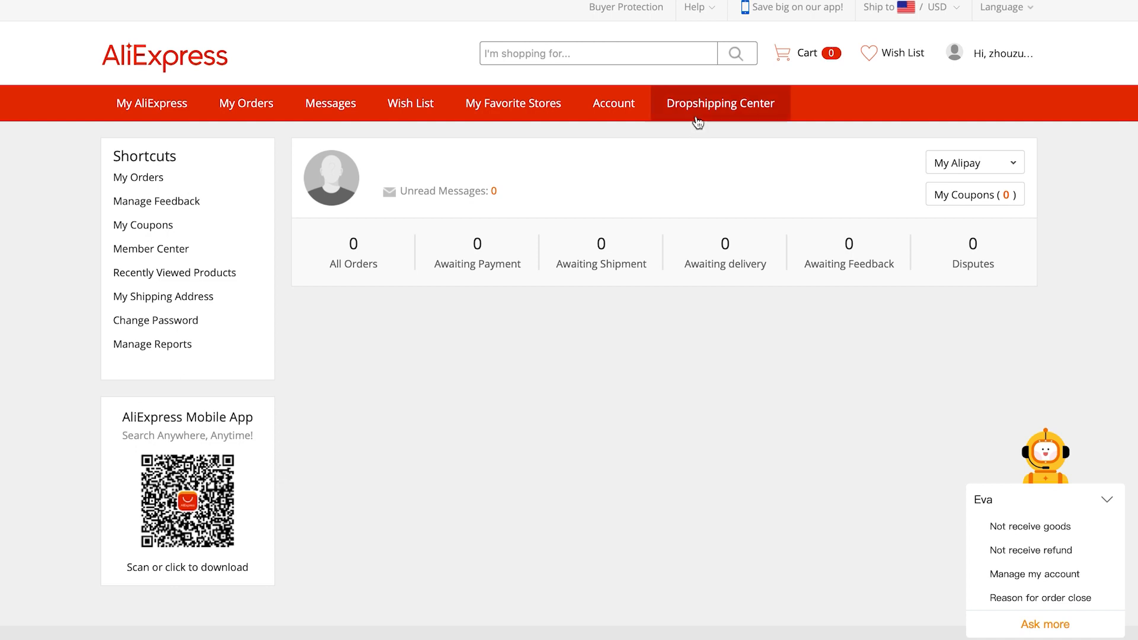
mouse_move(716, 124)
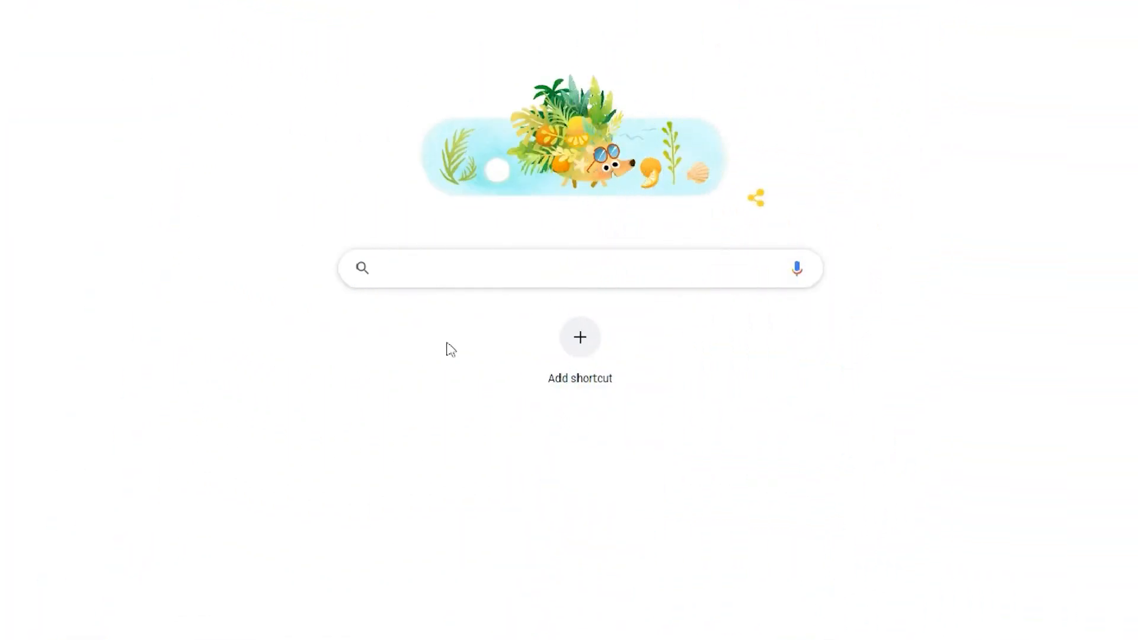
Step: Search Google for 'Aliexpress dropshipping center'
text(Ali)
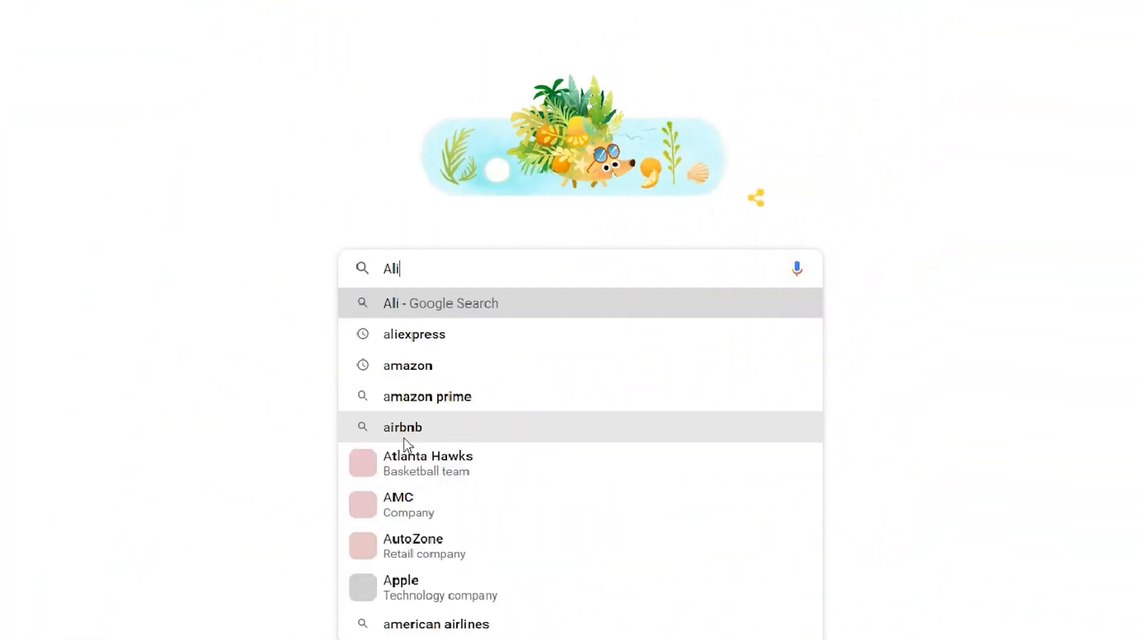
text(Aliexpress dropshipping center)
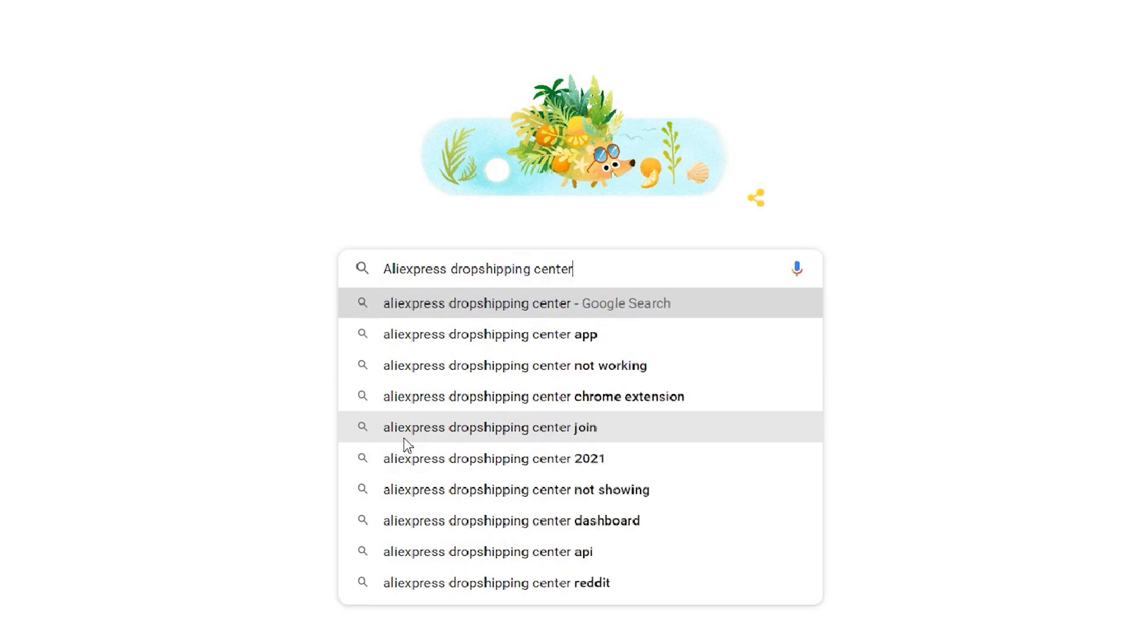
click(488, 426)
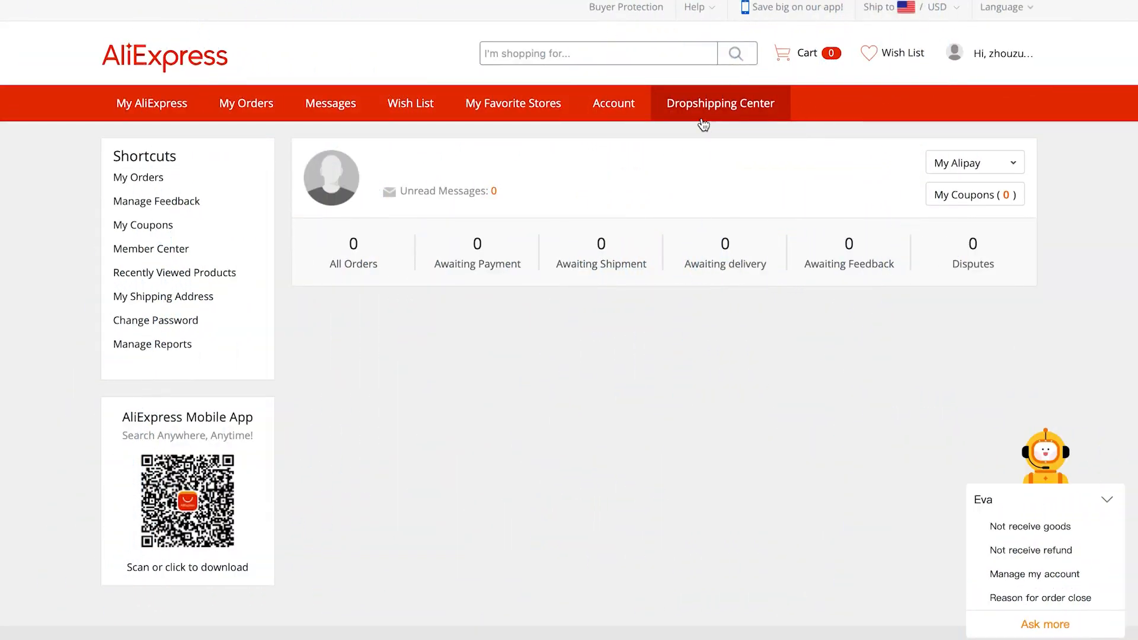
Step: Open the Dropshipper Center dashboard from the My AliExpress navigation bar
click(718, 103)
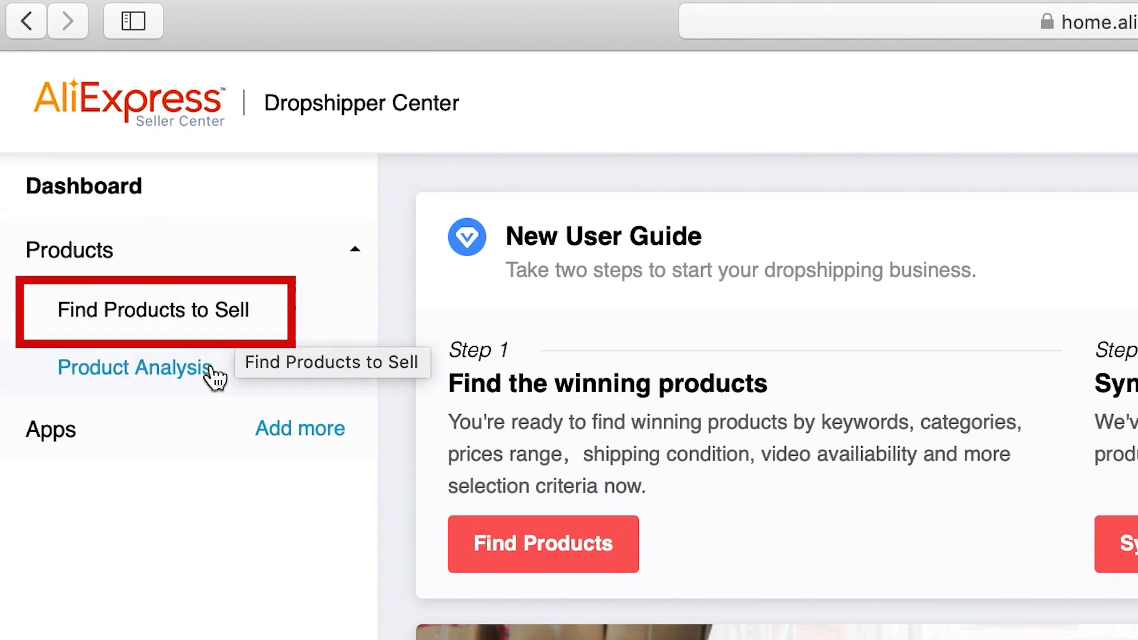
mouse_move(208, 382)
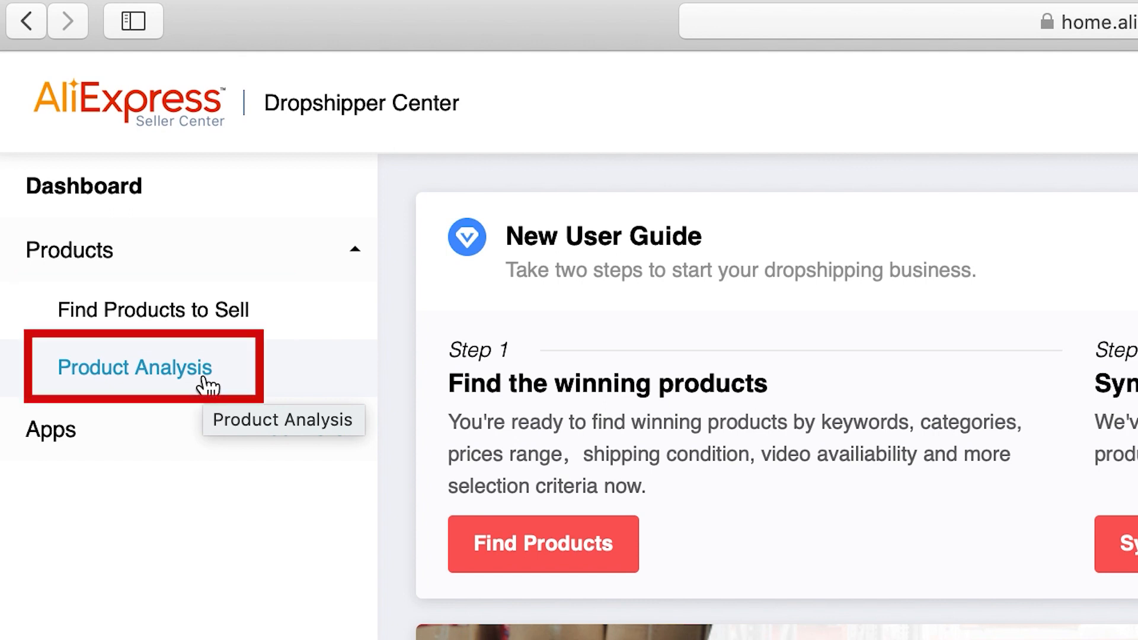
mouse_move(231, 536)
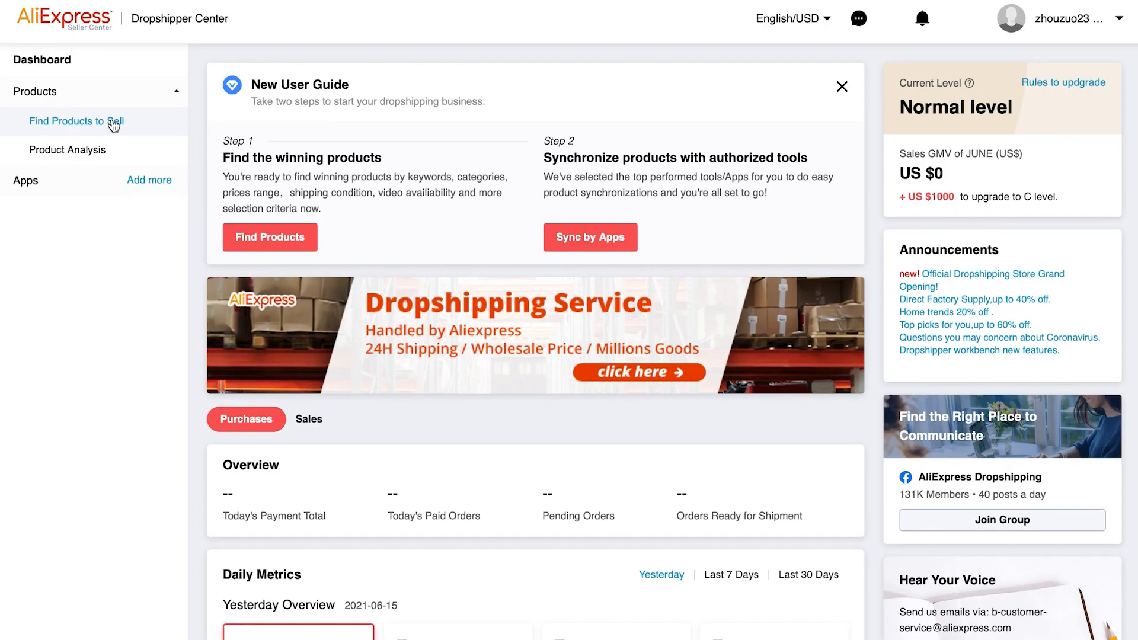
Step: Open Find Products to Sell and scroll through the Hot Selling product table
click(77, 121)
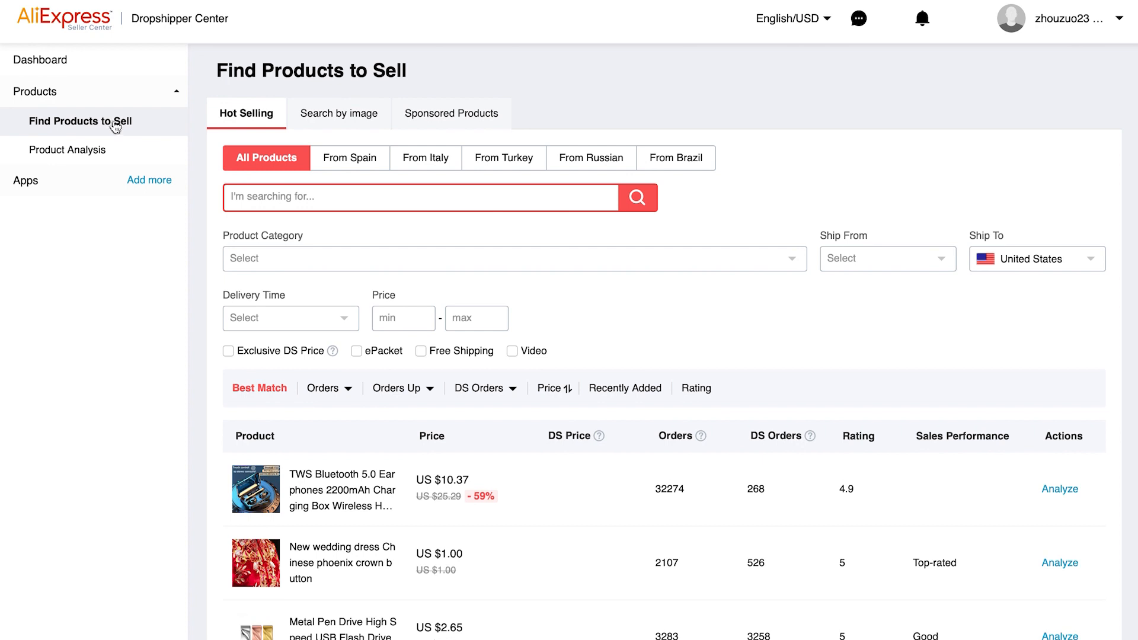
mouse_move(250, 123)
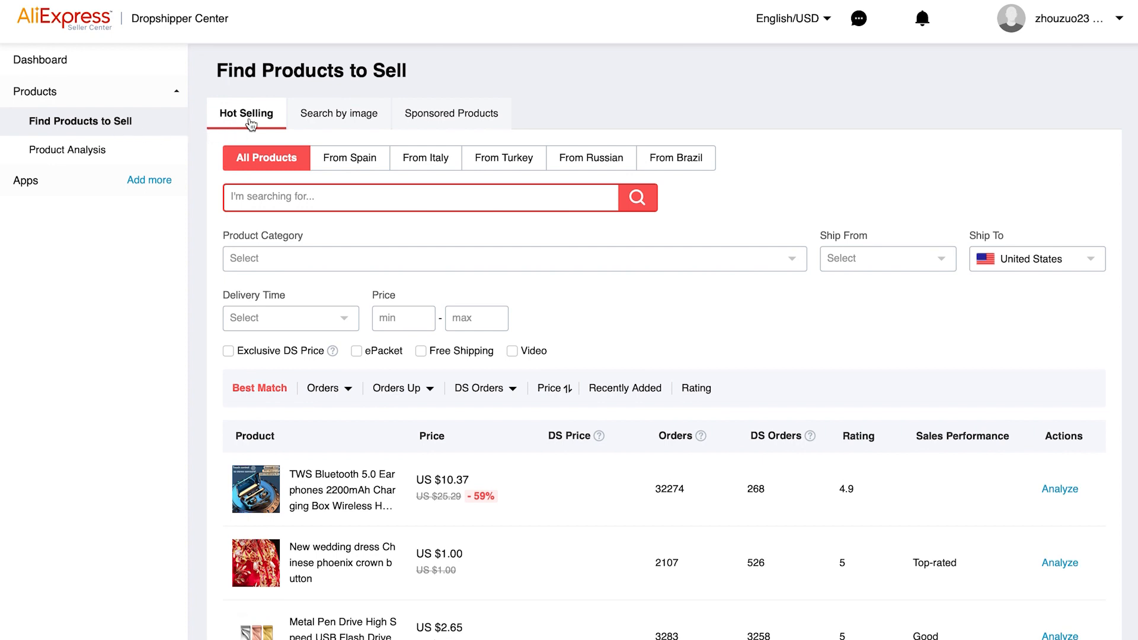
mouse_move(294, 197)
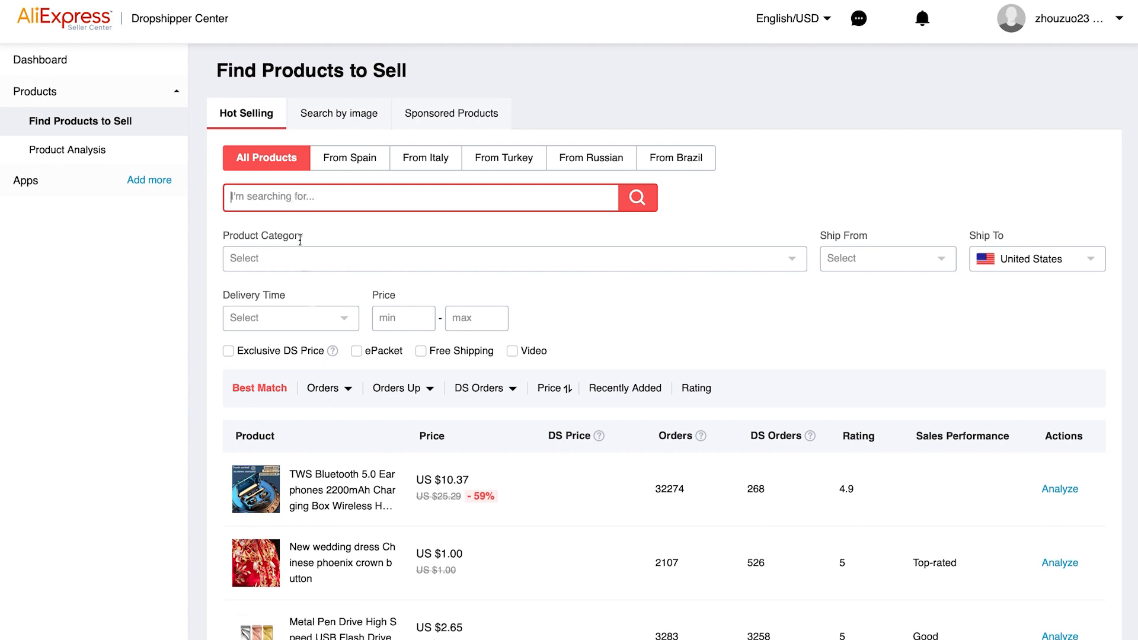
scroll(down, 3)
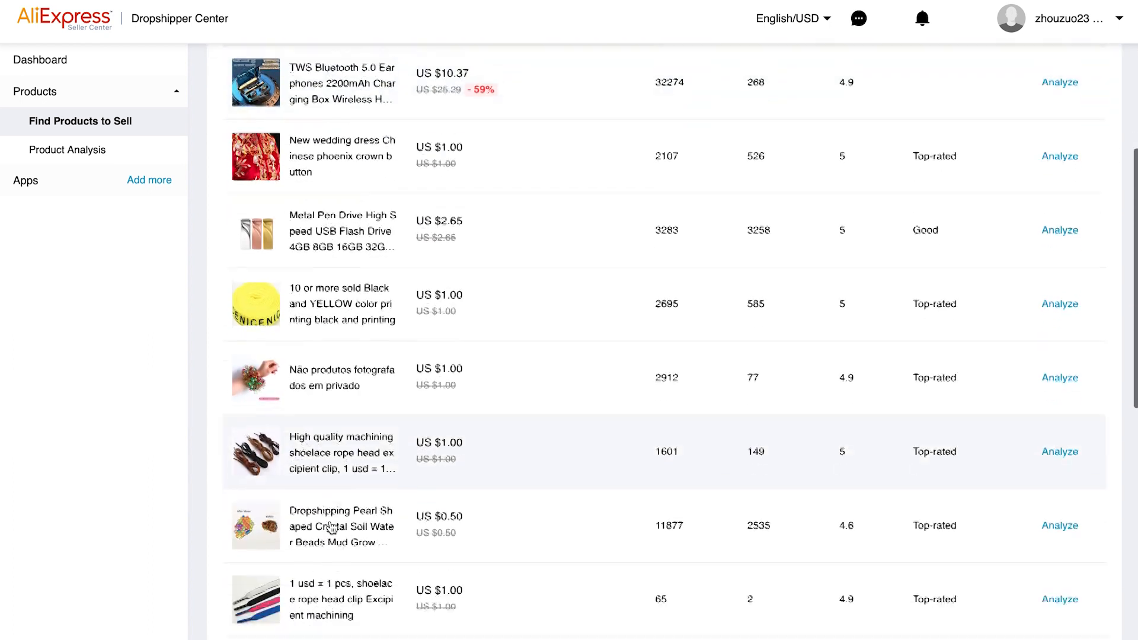
scroll(down, 3)
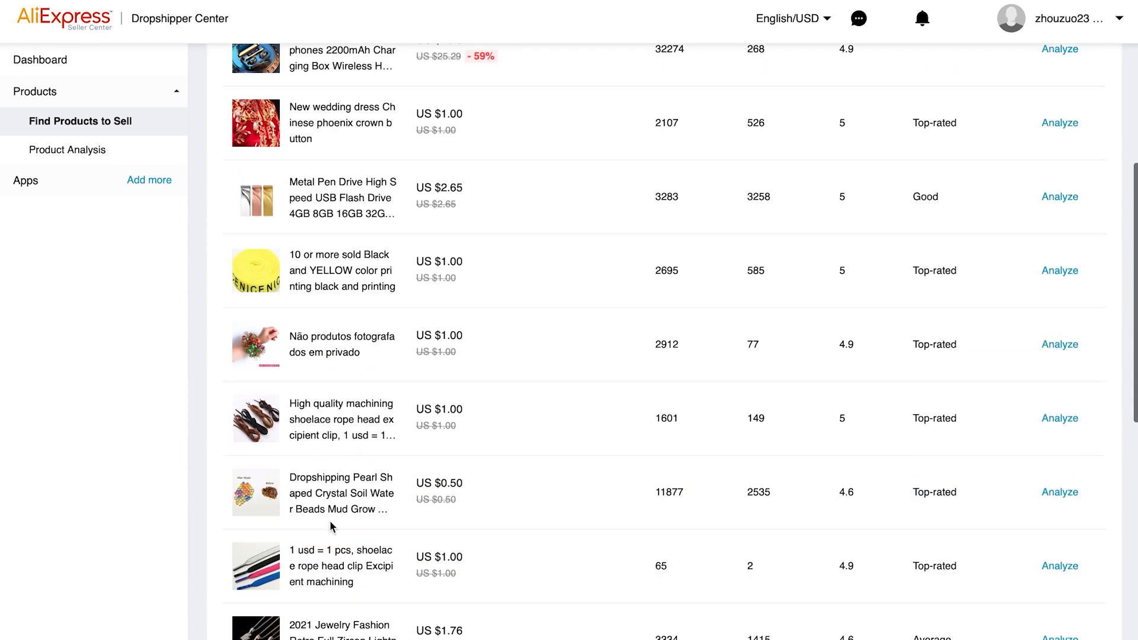
scroll(up, 3)
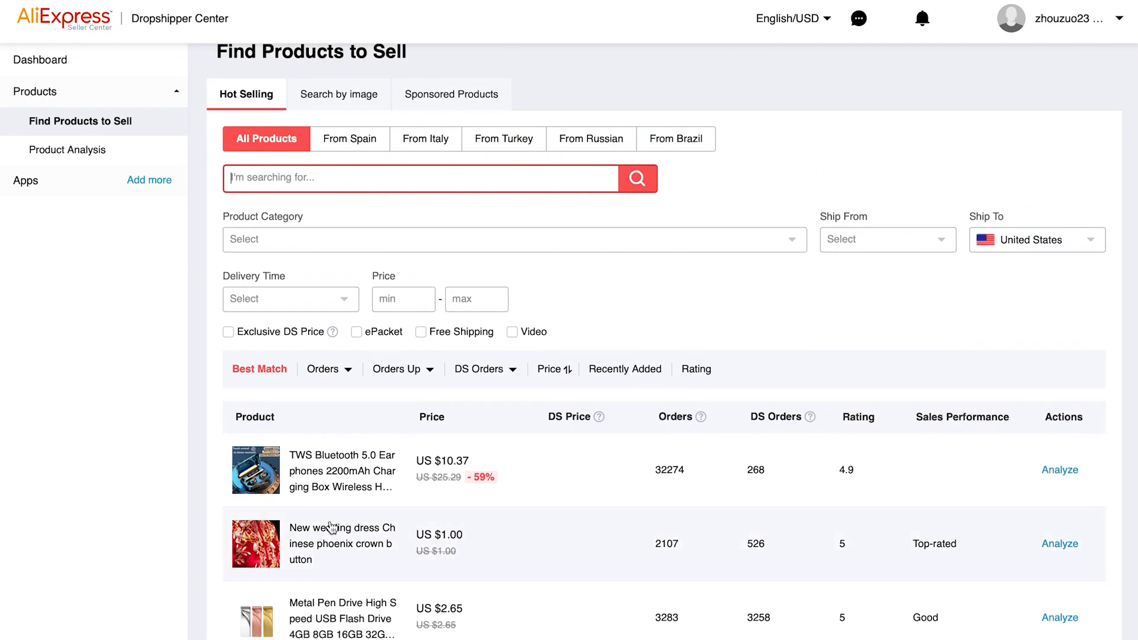
mouse_move(285, 229)
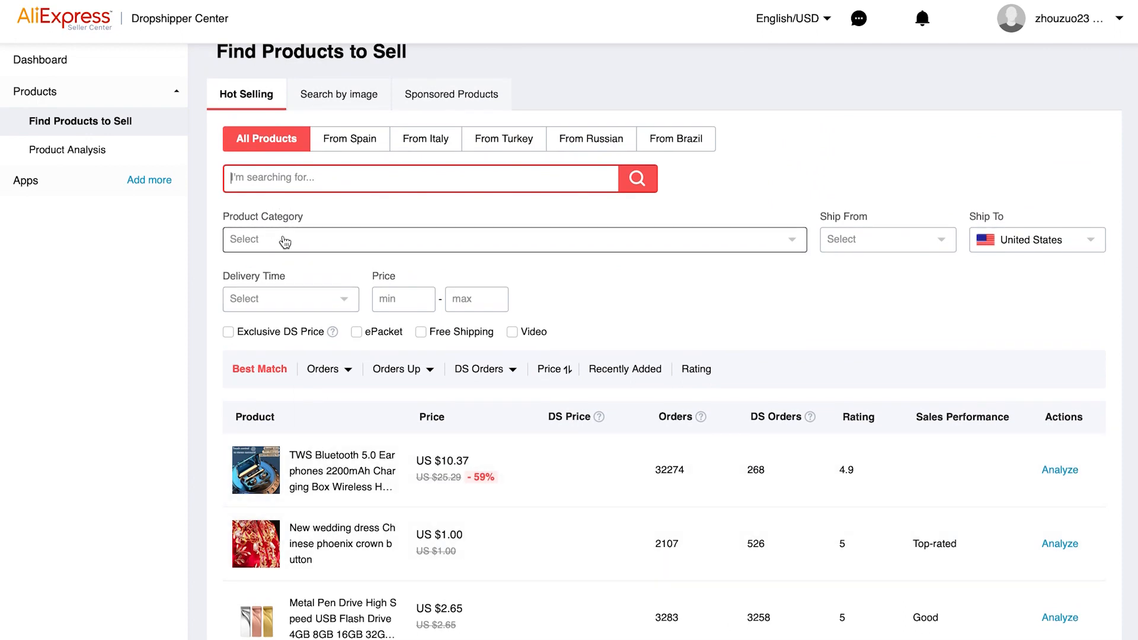
mouse_move(601, 299)
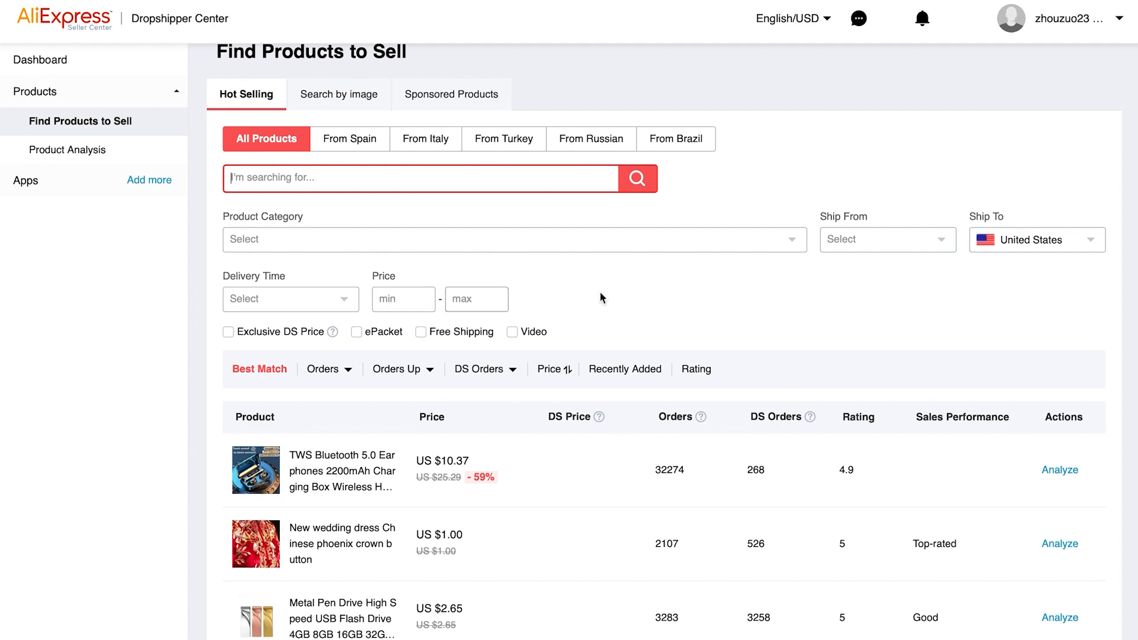
mouse_move(1008, 255)
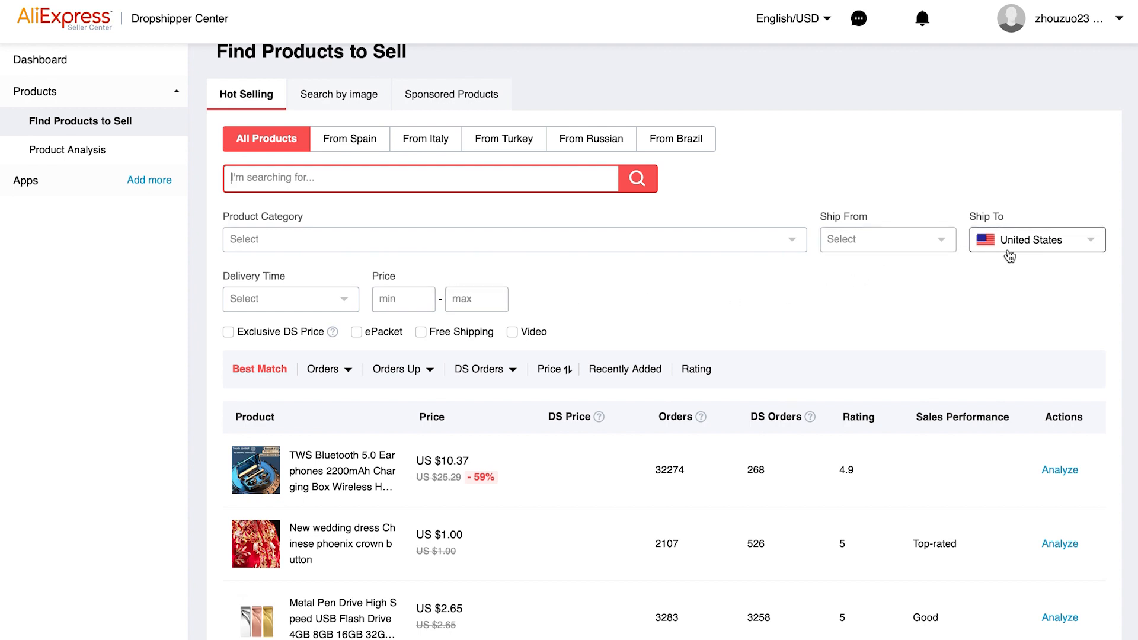
mouse_move(290, 298)
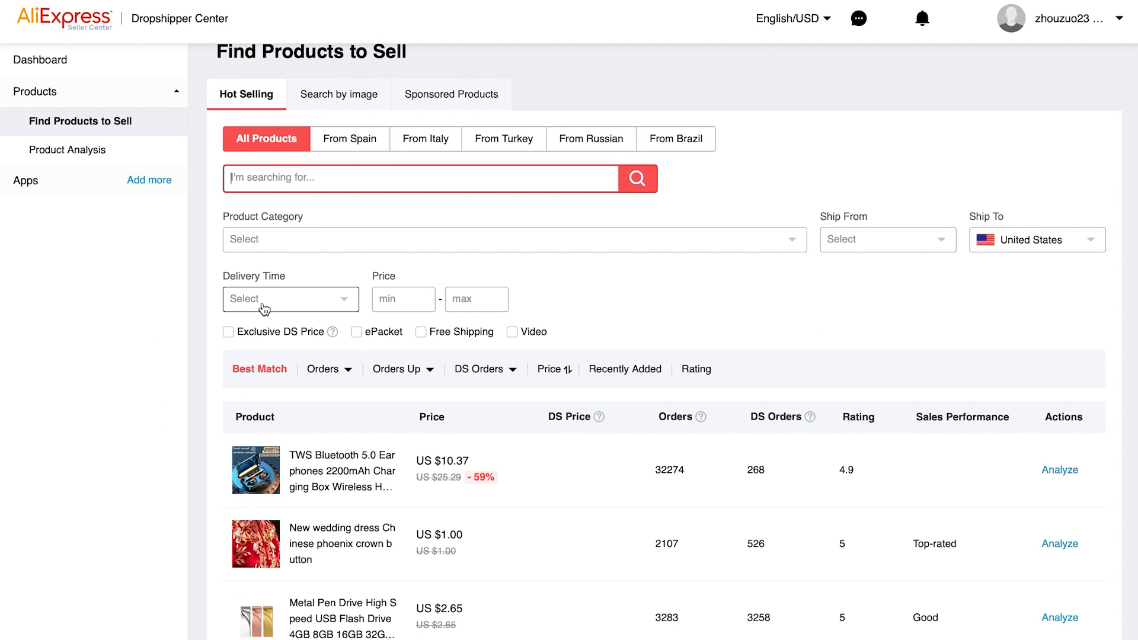
mouse_move(1014, 264)
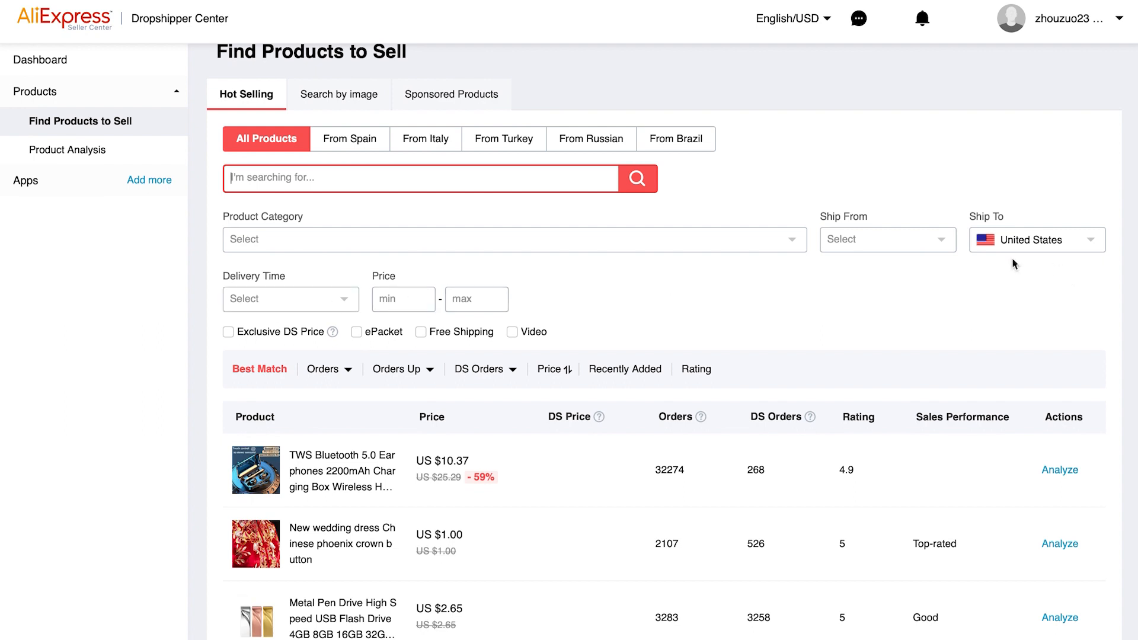
Step: Filter Hot Selling products to ship from China with delivery within 10 days
click(886, 239)
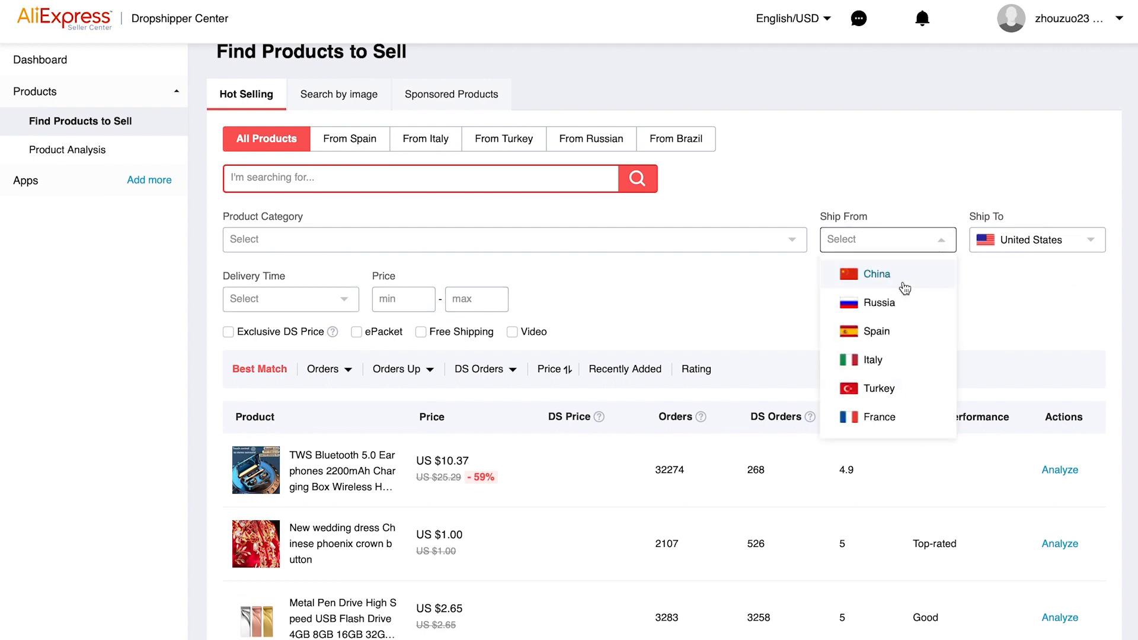
click(876, 274)
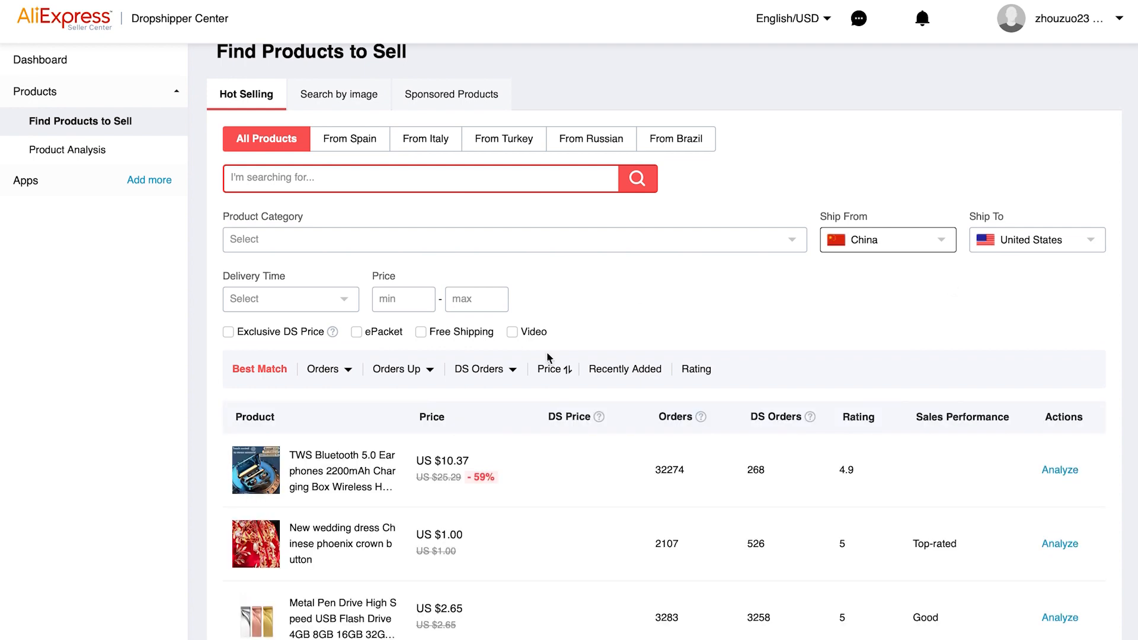
click(289, 298)
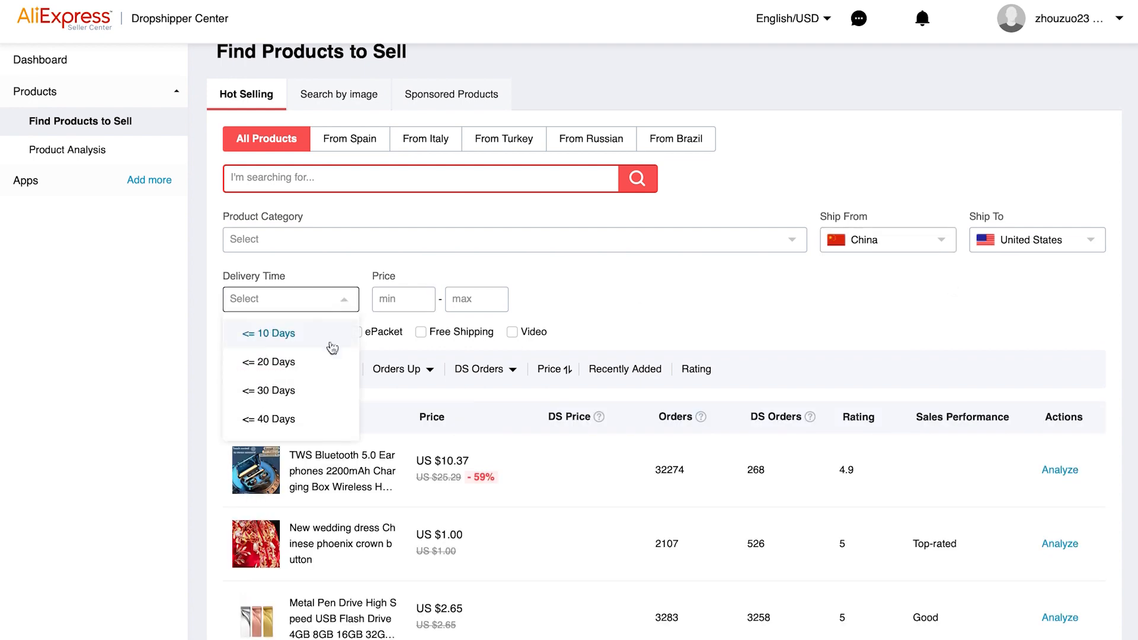
click(272, 333)
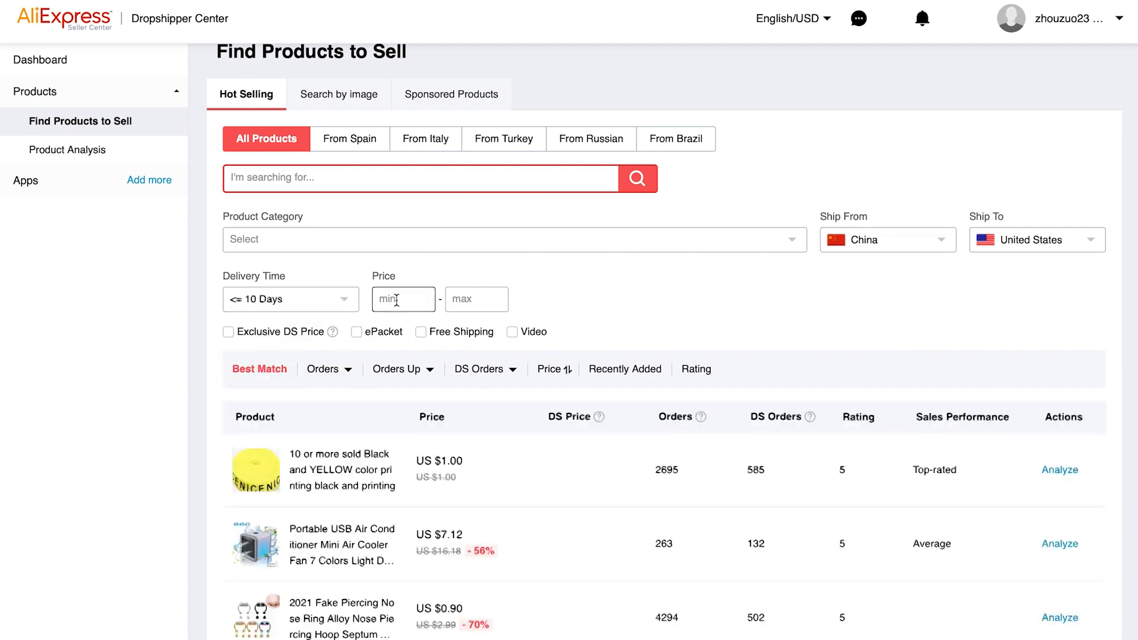
Step: Apply a price range of 5 to 40 to the results
click(403, 298)
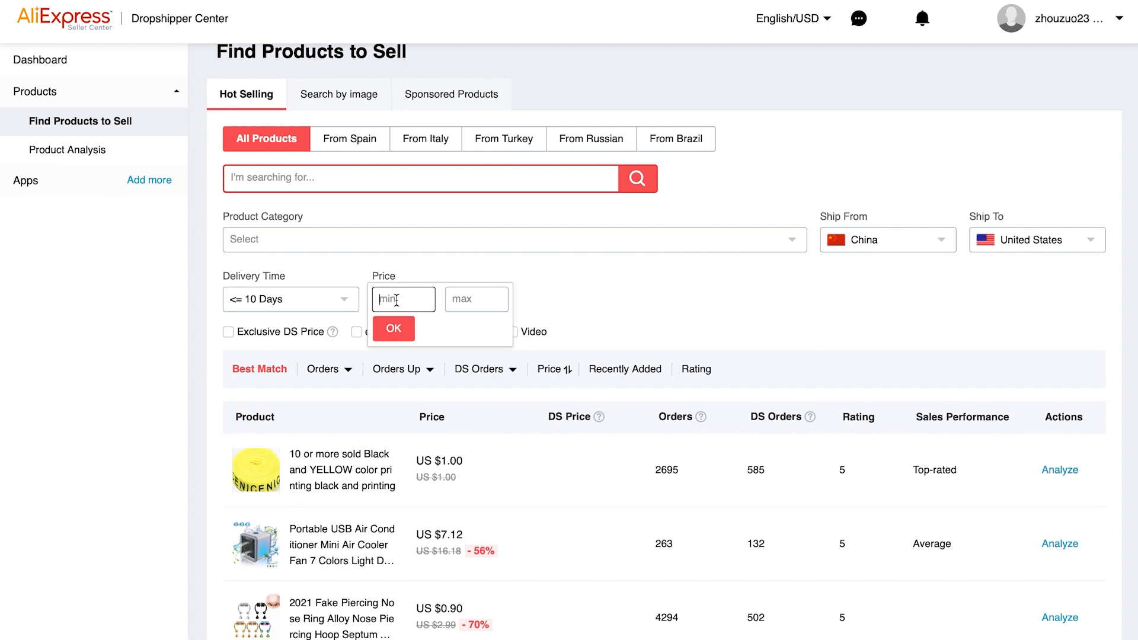
text(4)
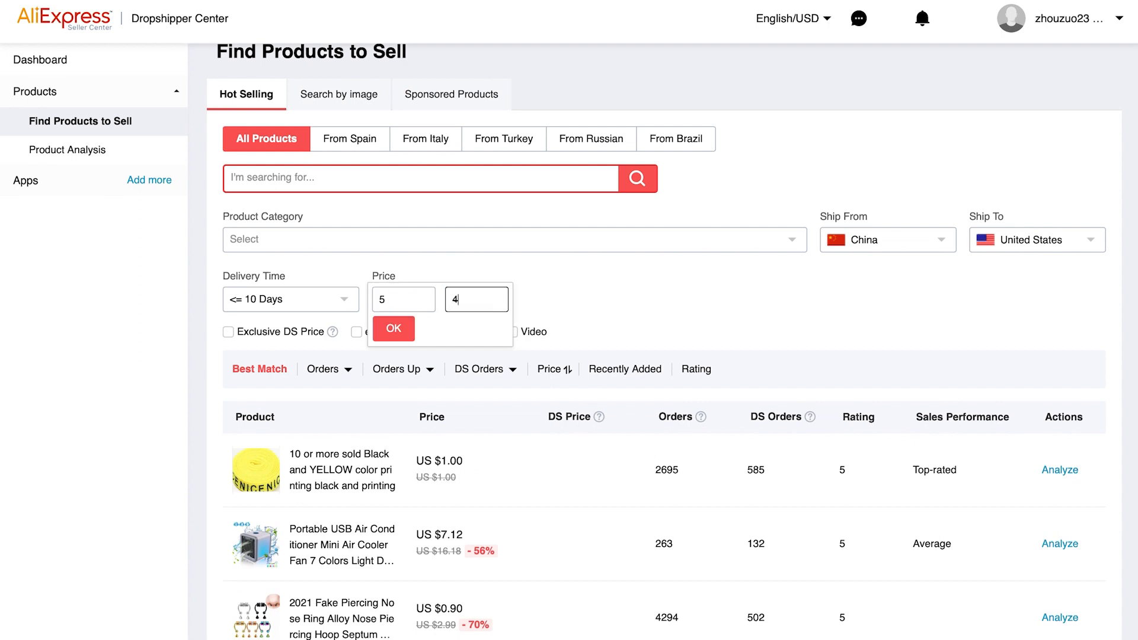
text(0)
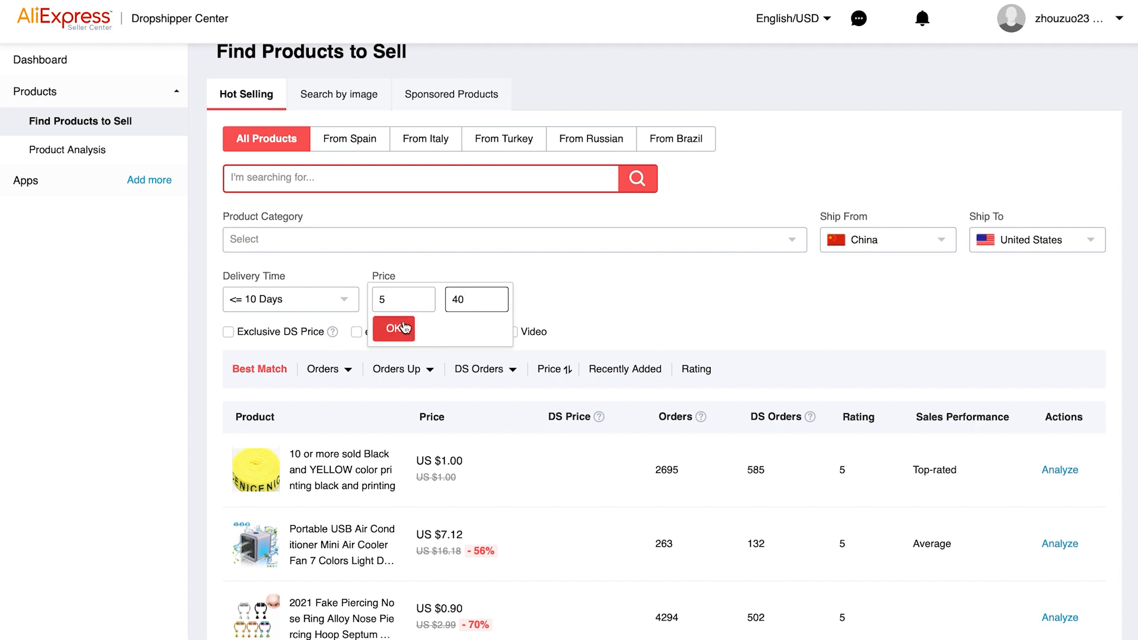
click(392, 327)
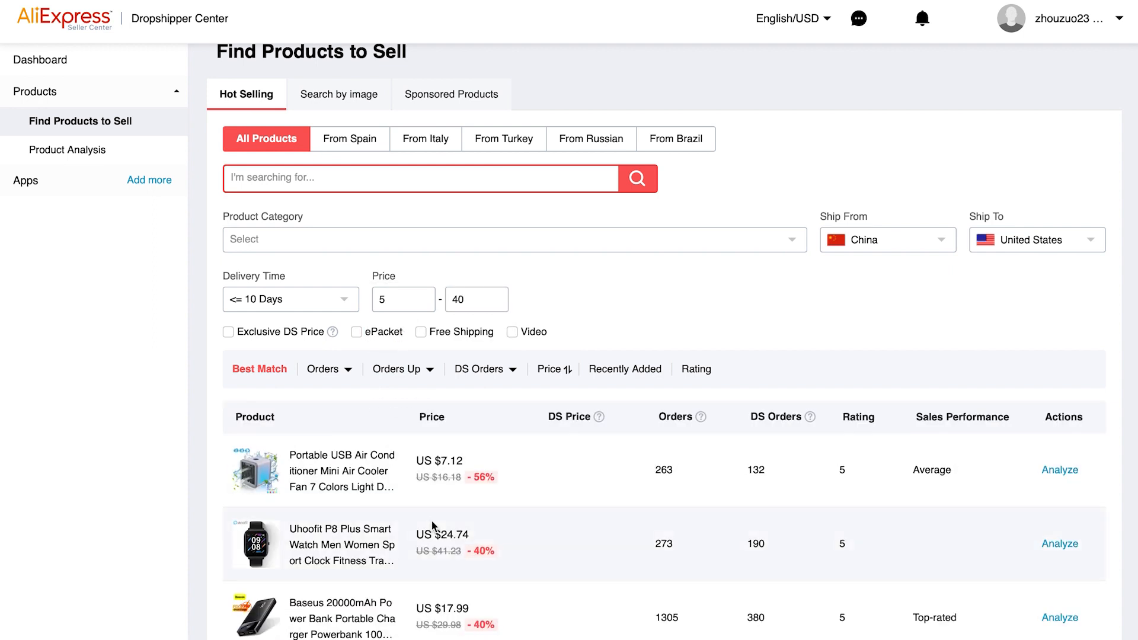
scroll(down, 3)
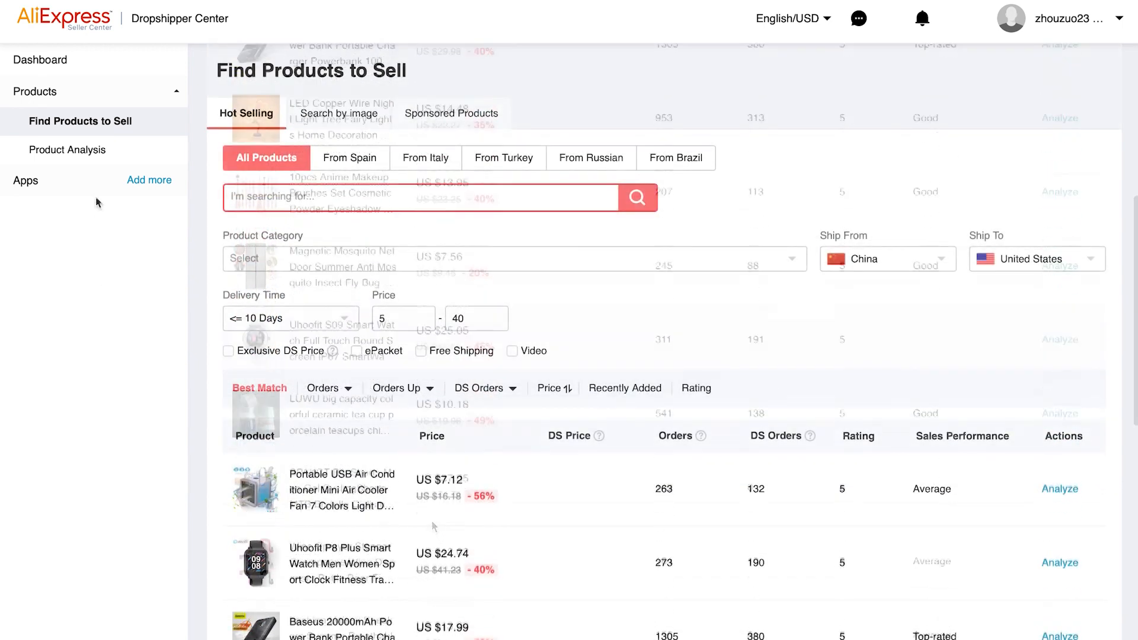
Step: Search products by image using the beer glasses photo IMG_0581.JPG
click(338, 113)
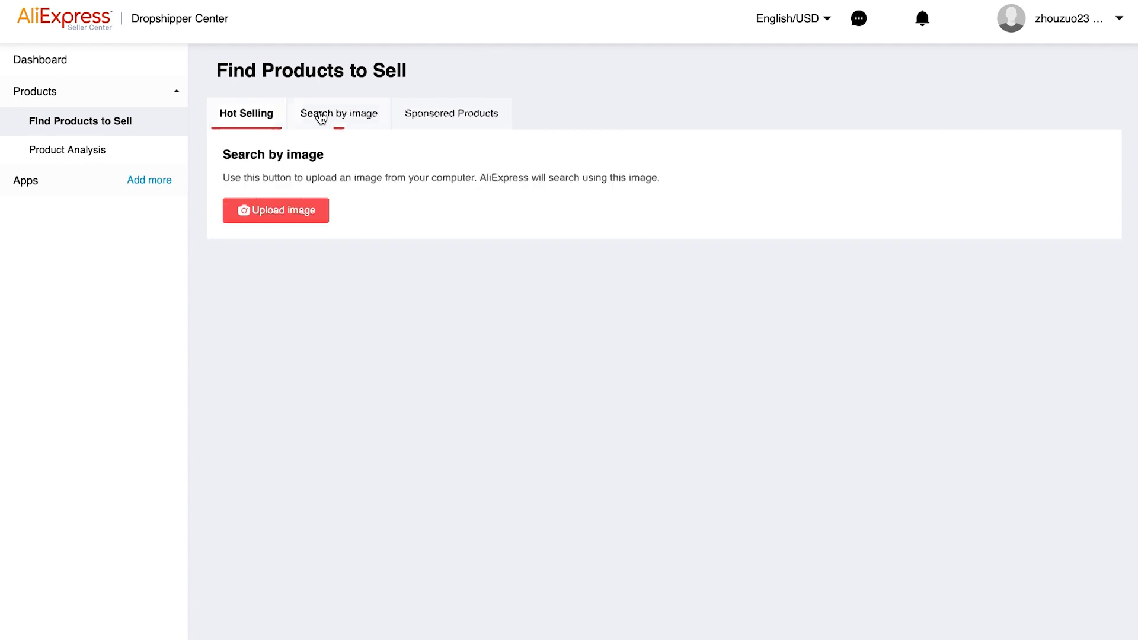
click(337, 114)
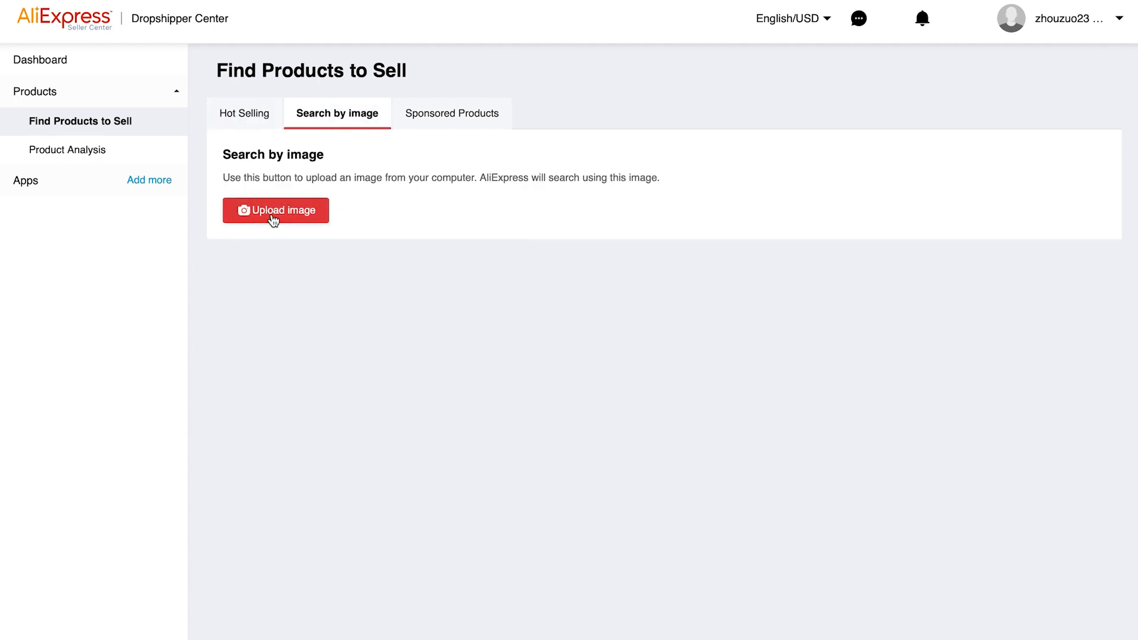
click(275, 210)
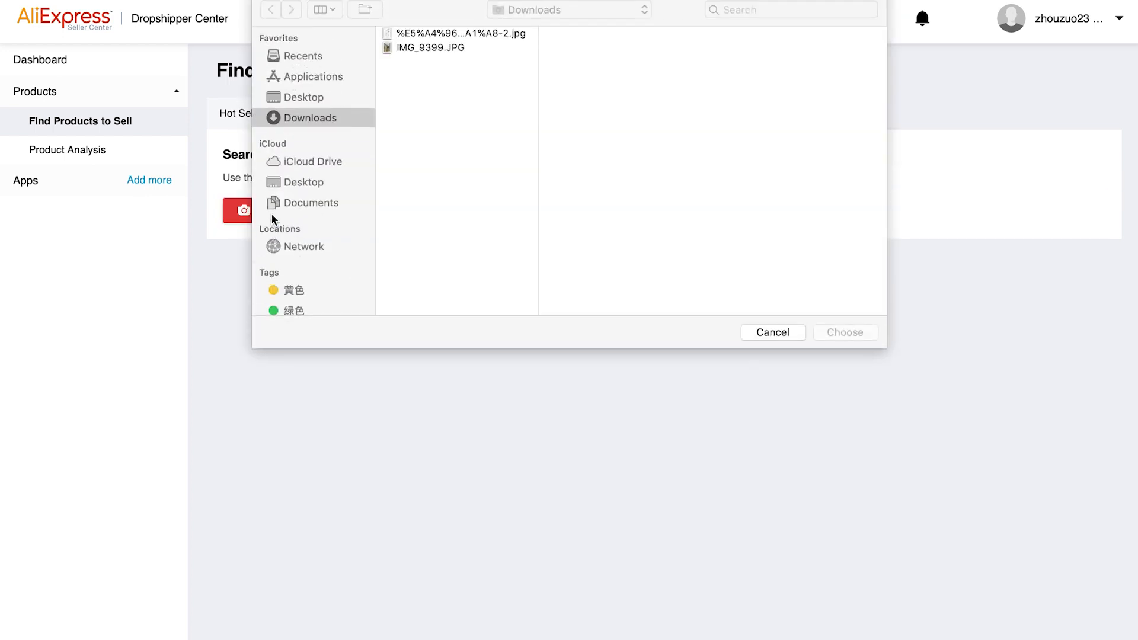
mouse_move(305, 63)
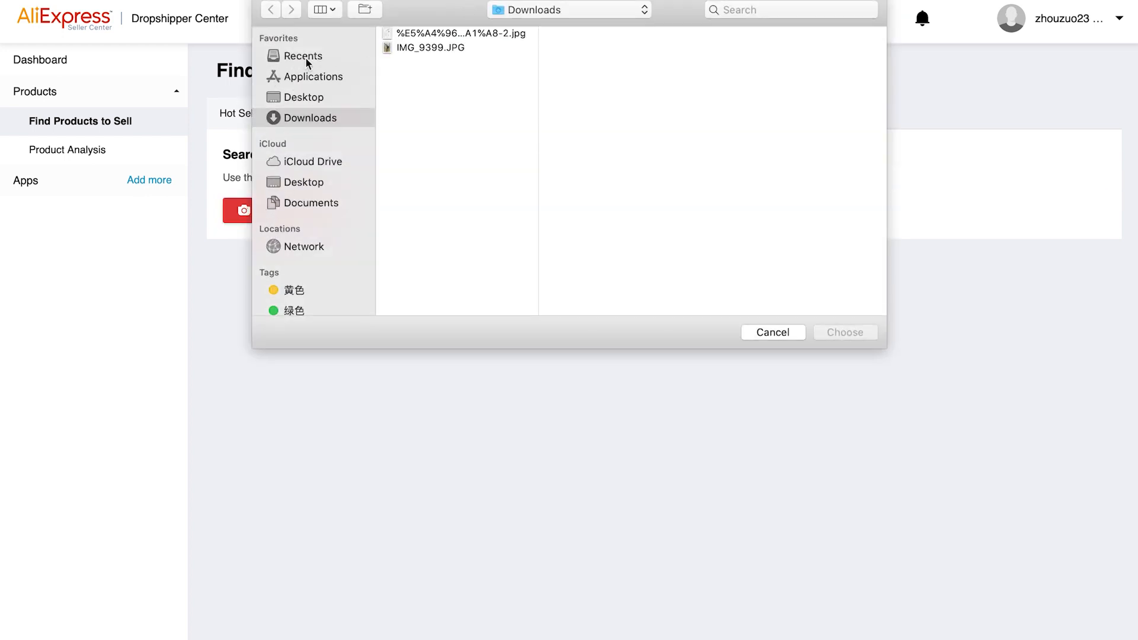
mouse_move(312, 99)
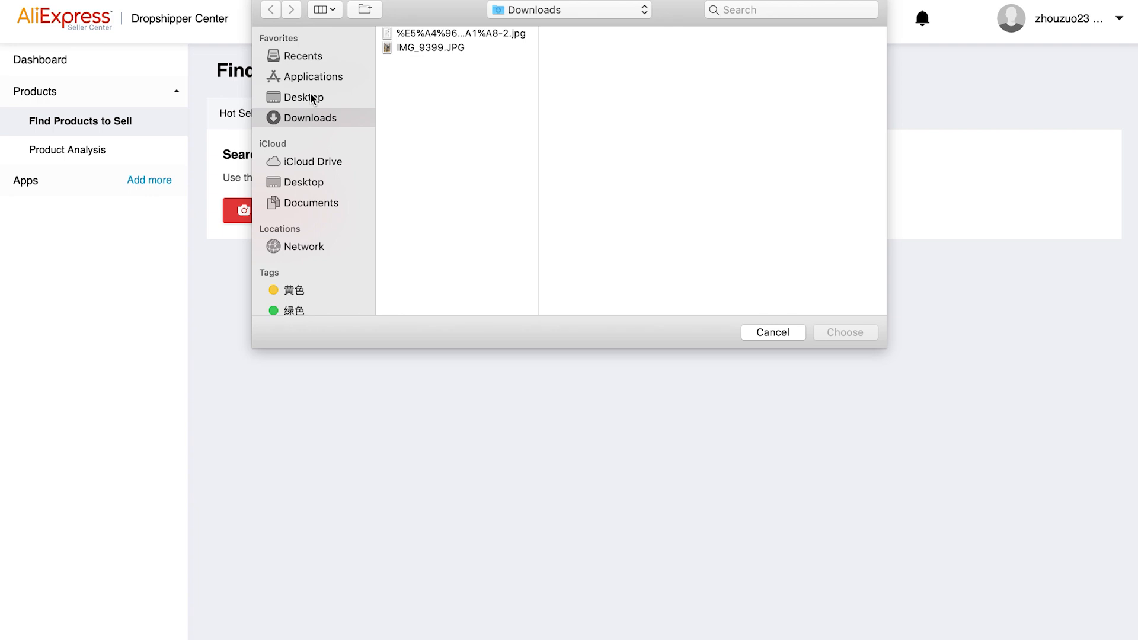
click(304, 96)
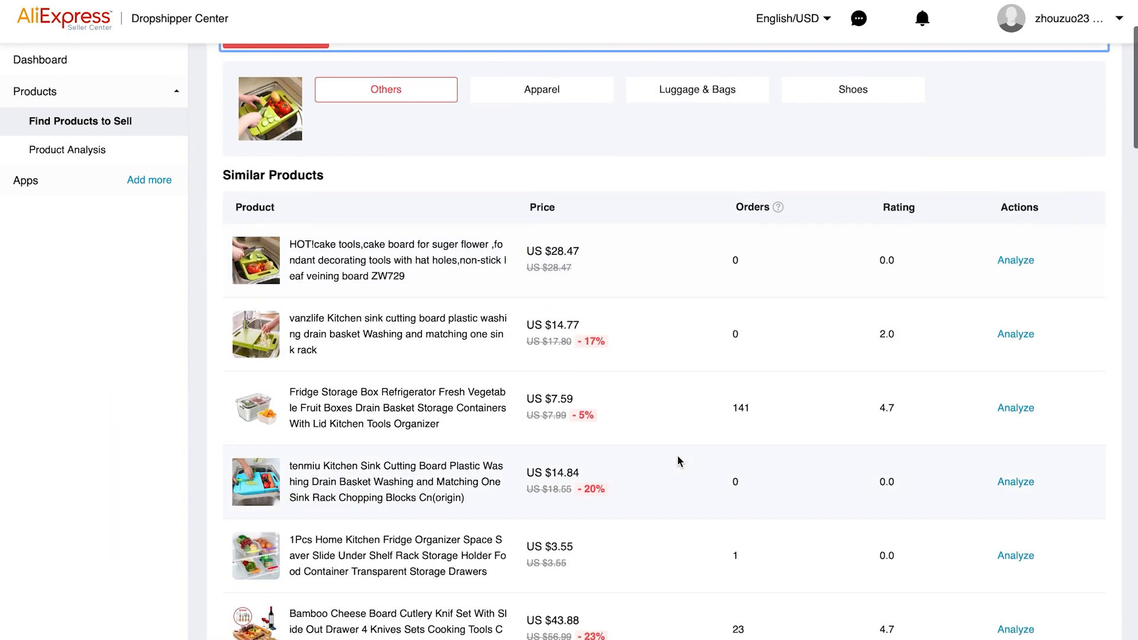
scroll(up, 3)
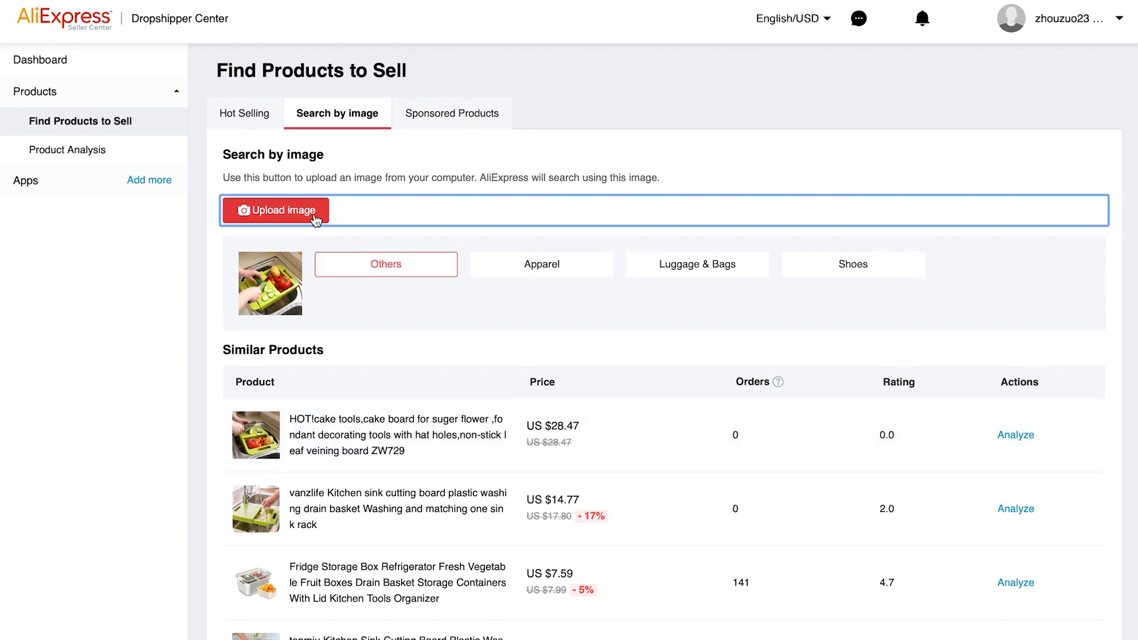
click(275, 210)
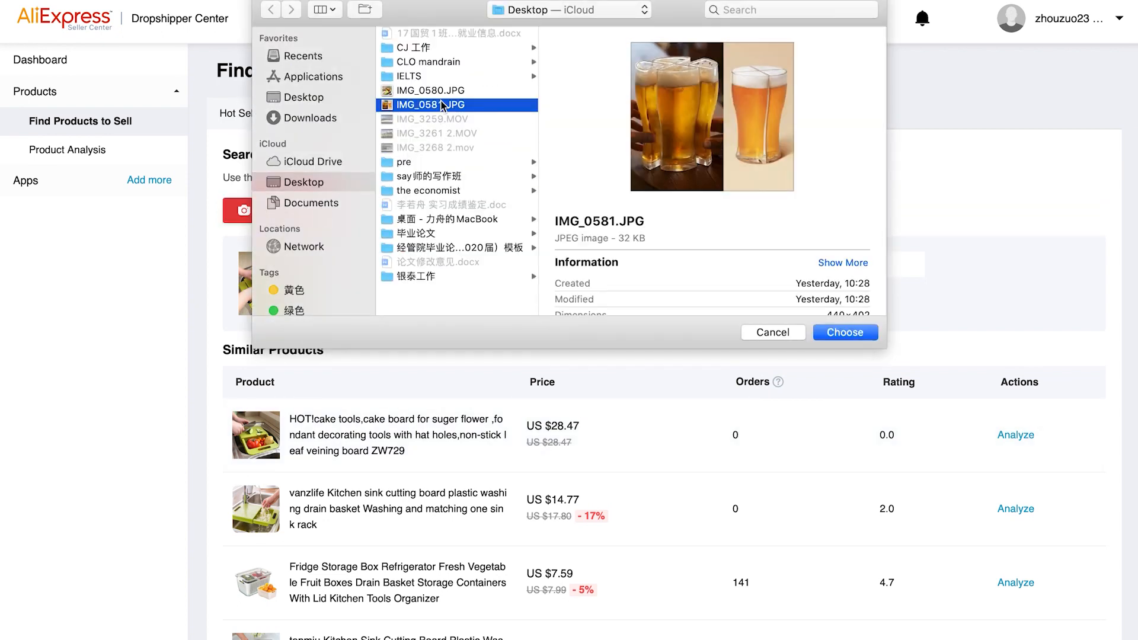
click(844, 332)
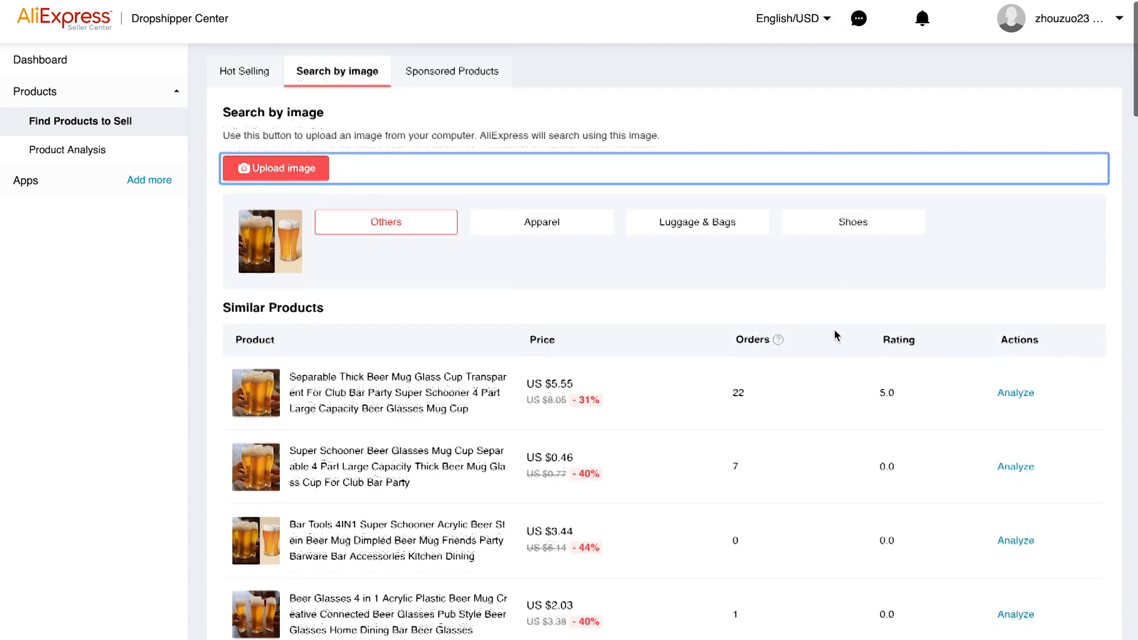
click(450, 71)
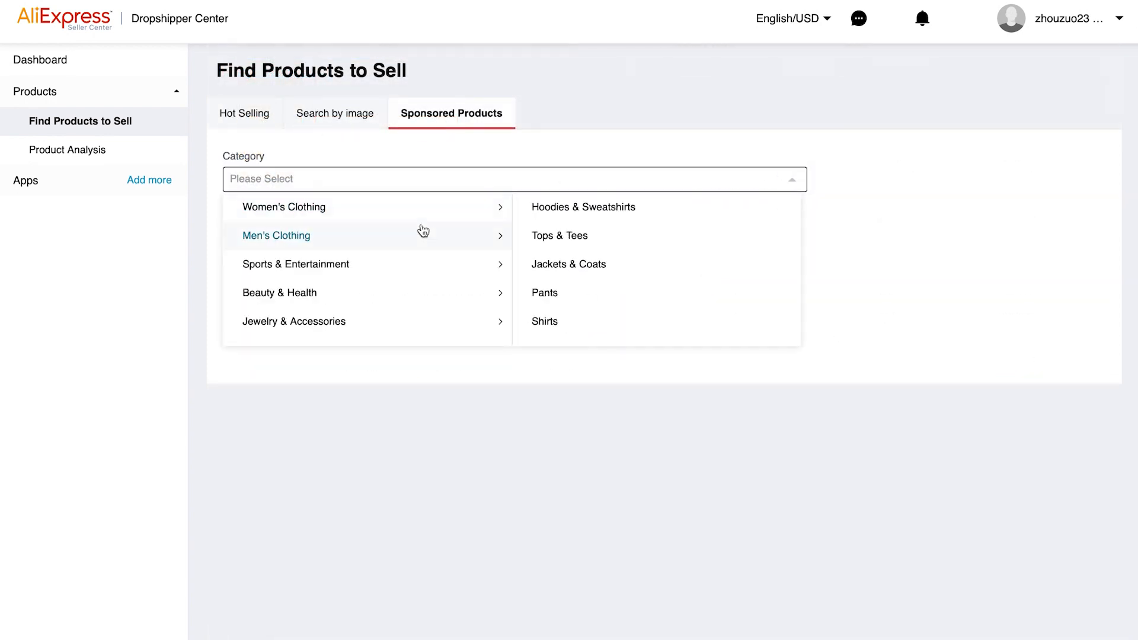
mouse_move(280, 292)
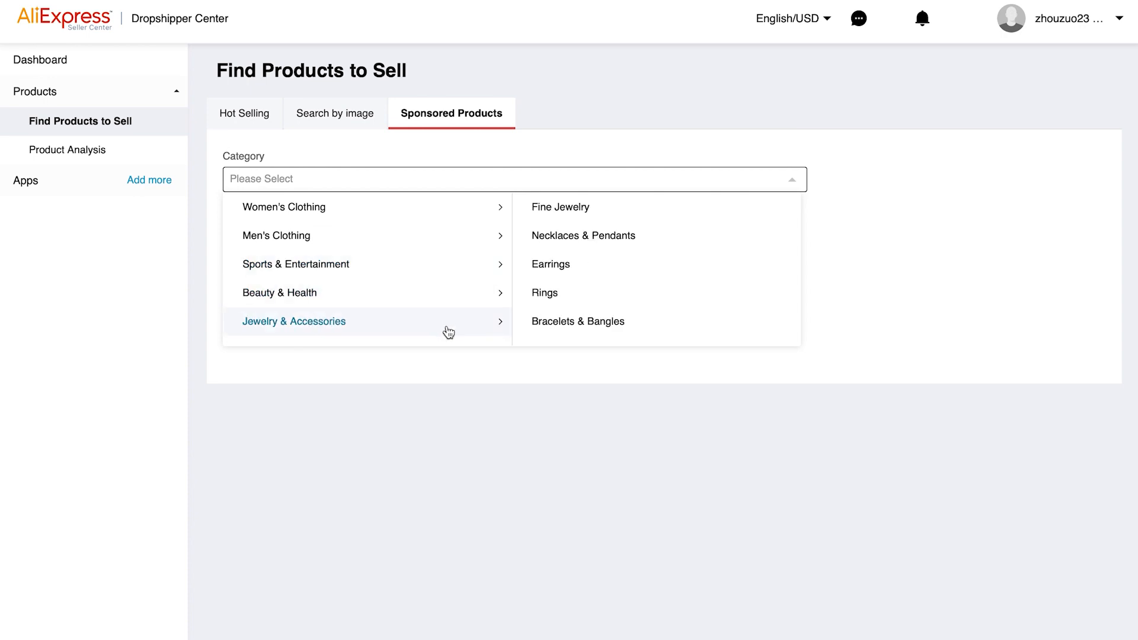
mouse_move(448, 331)
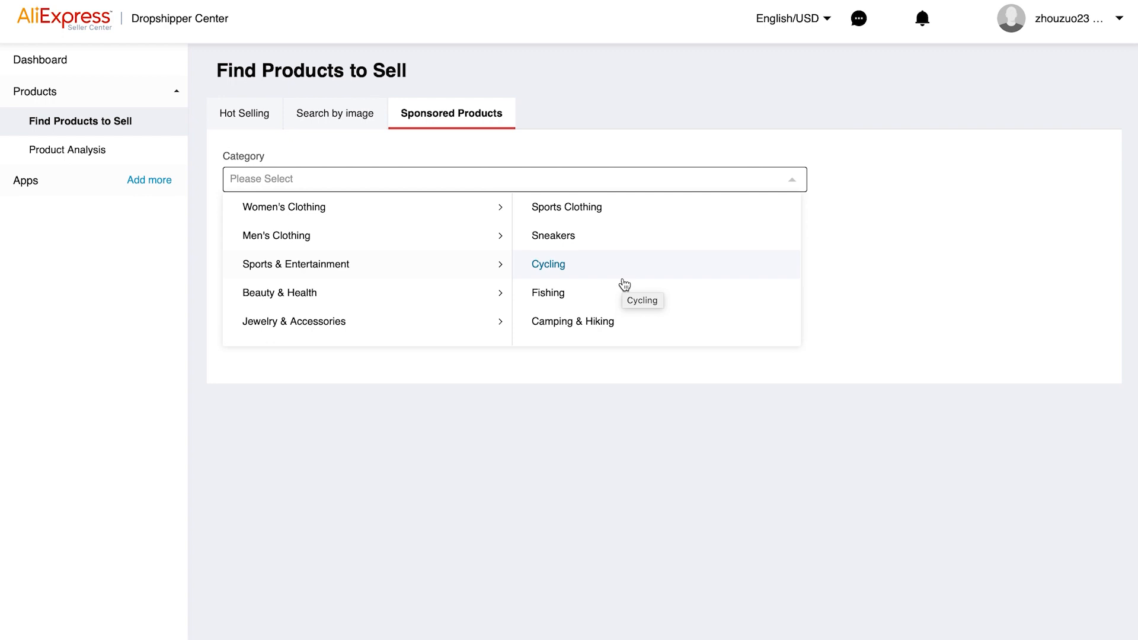
Step: Choose the Cycling category under Sponsored Products
click(71, 150)
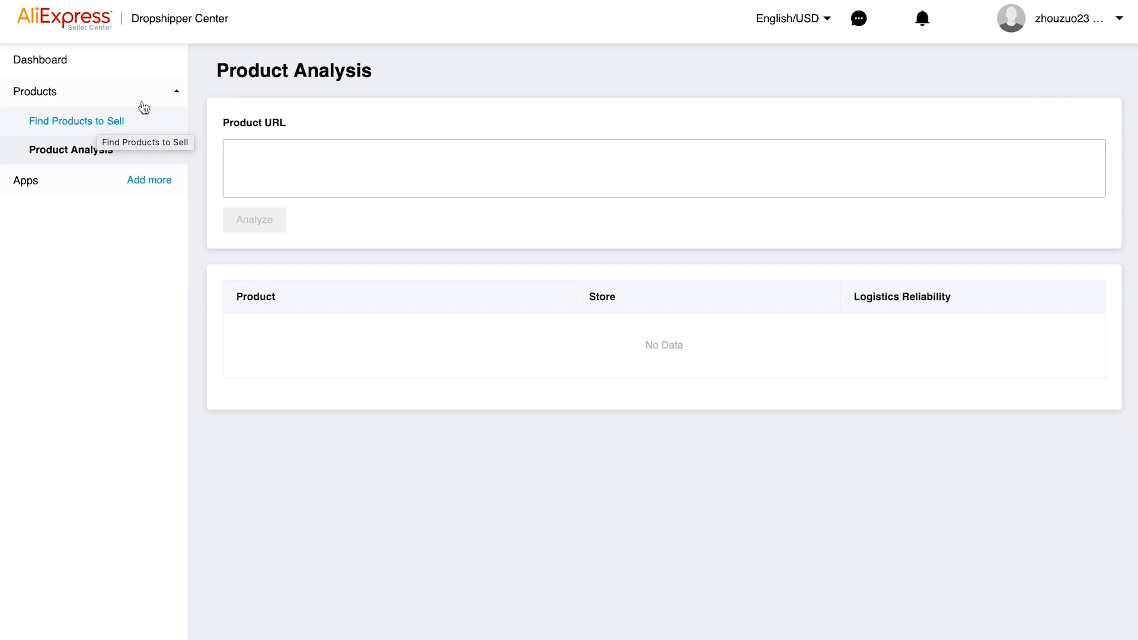
mouse_move(118, 121)
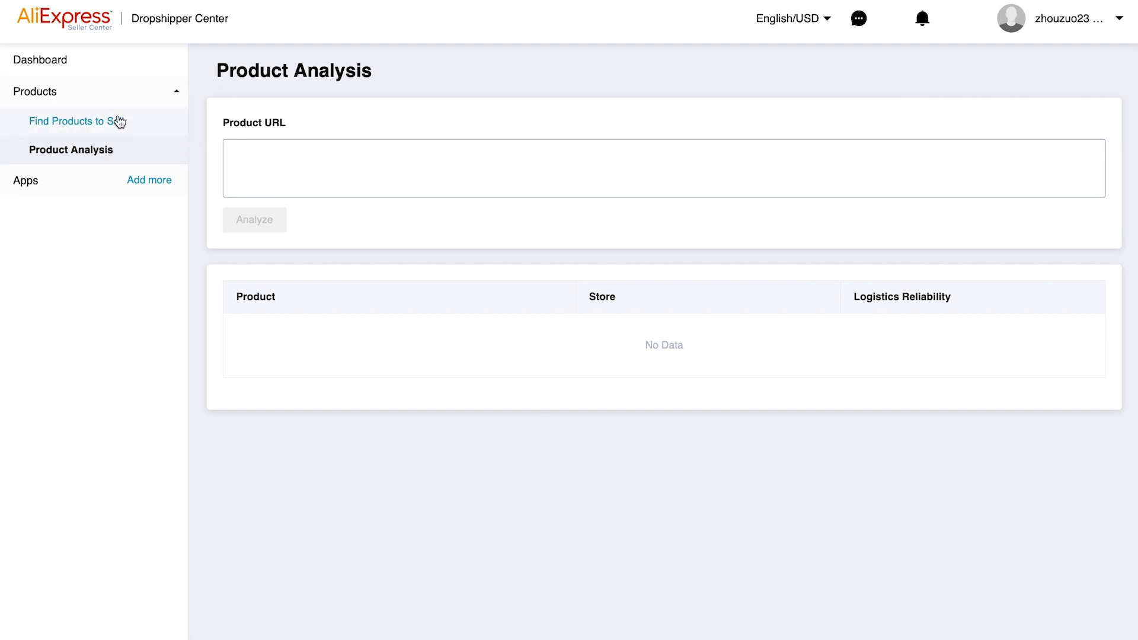
click(71, 120)
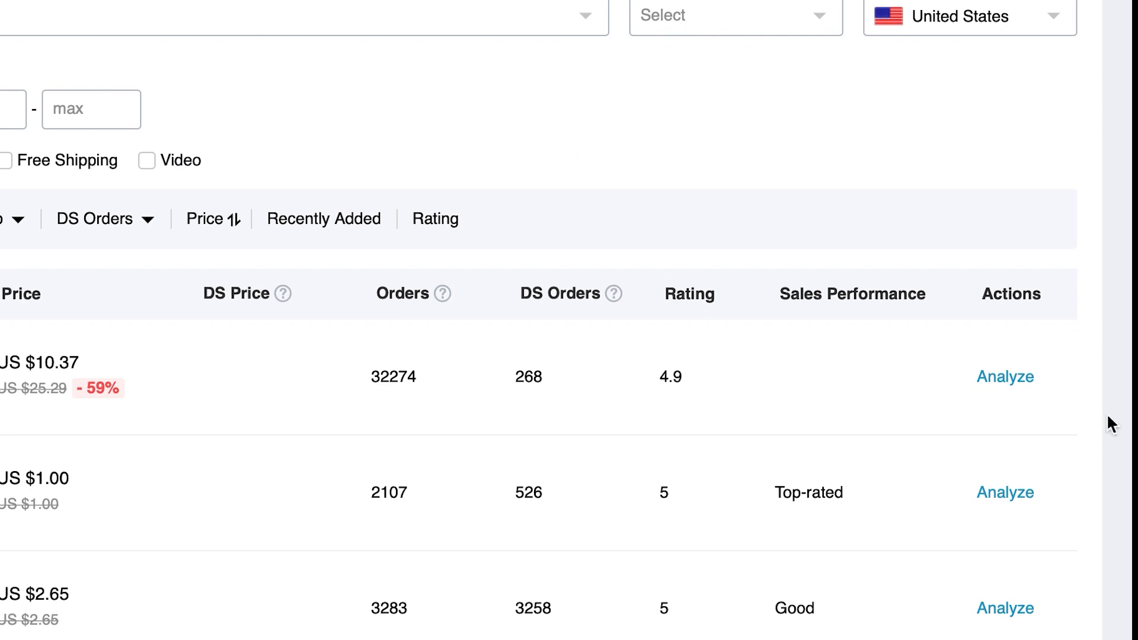
mouse_move(1050, 396)
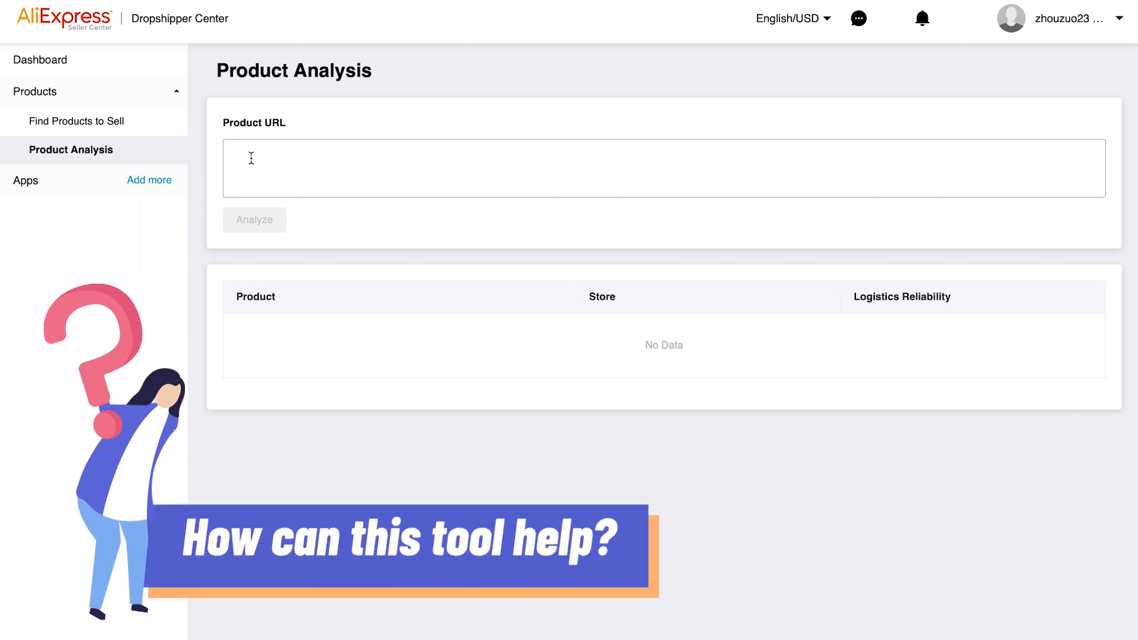
Step: Paste the product link into Product URL, analyze it, and scroll to the sales-volume chart
right_click(251, 158)
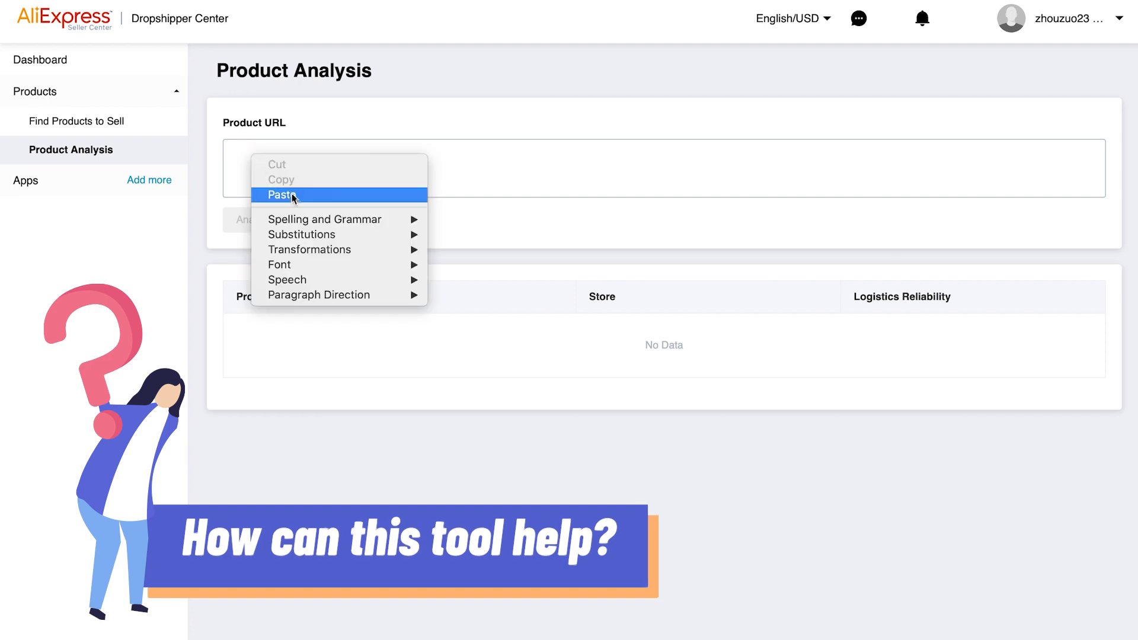
click(281, 195)
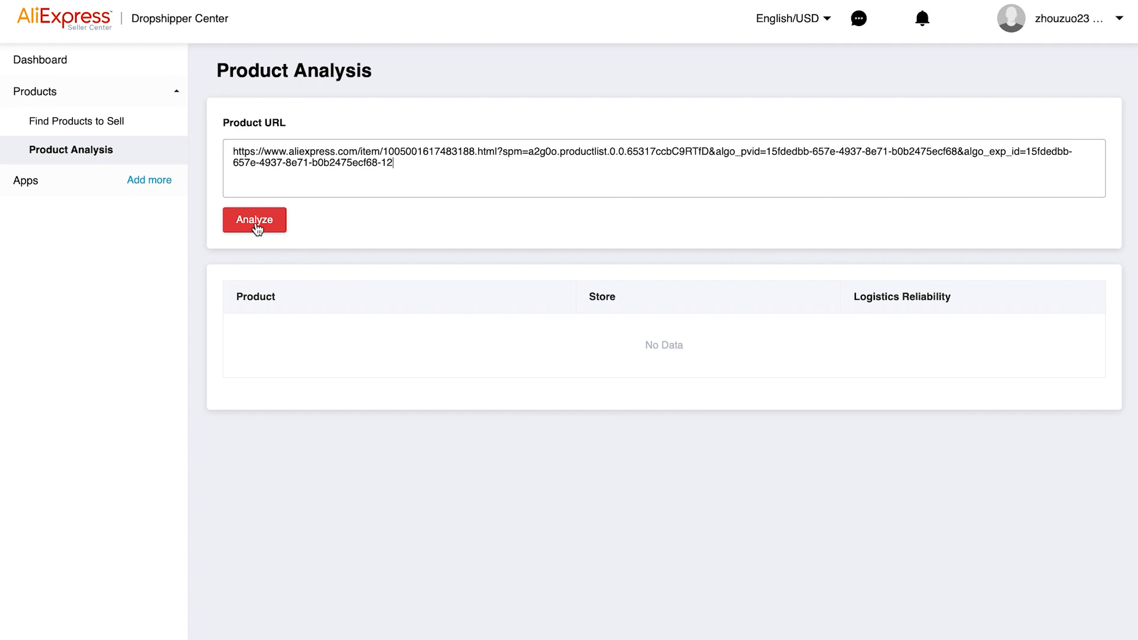
click(254, 220)
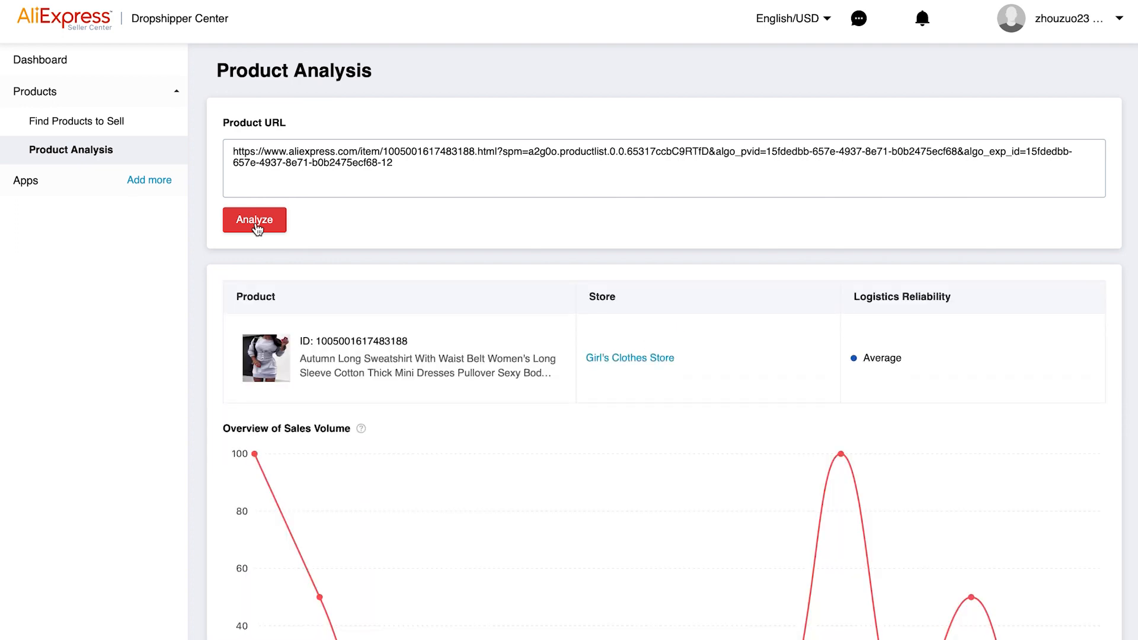
scroll(down, 3)
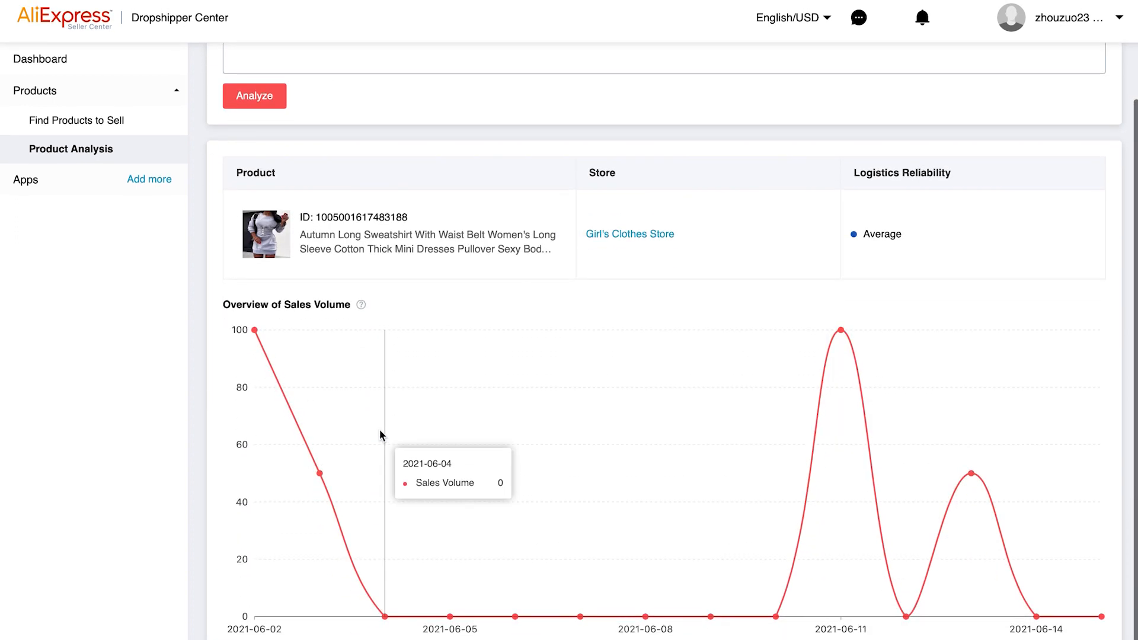
mouse_move(711, 410)
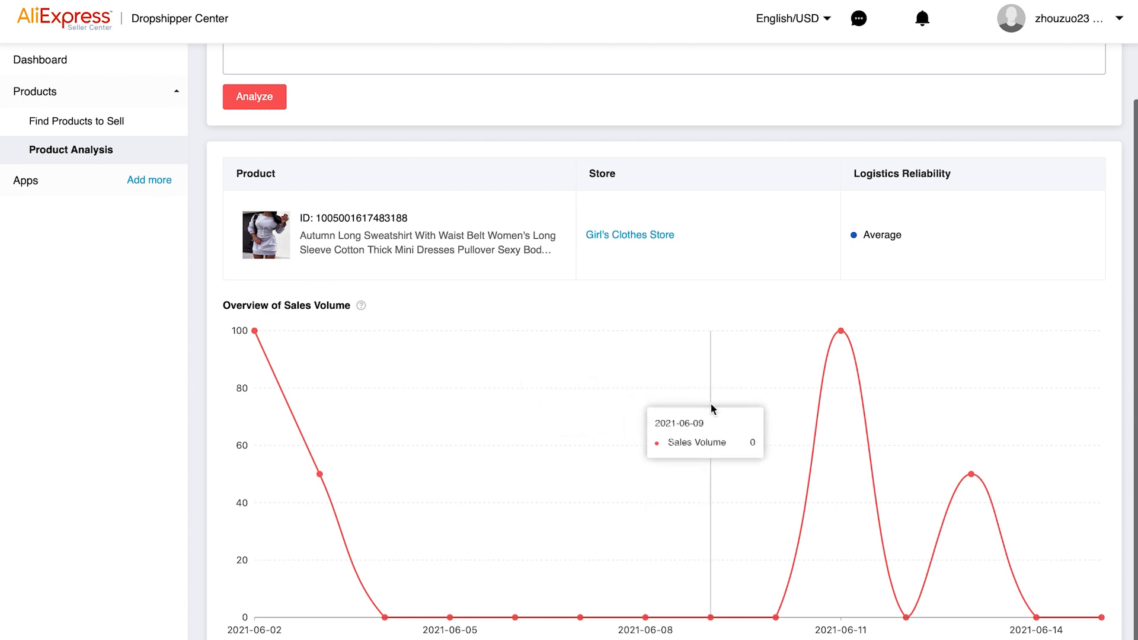
mouse_move(912, 432)
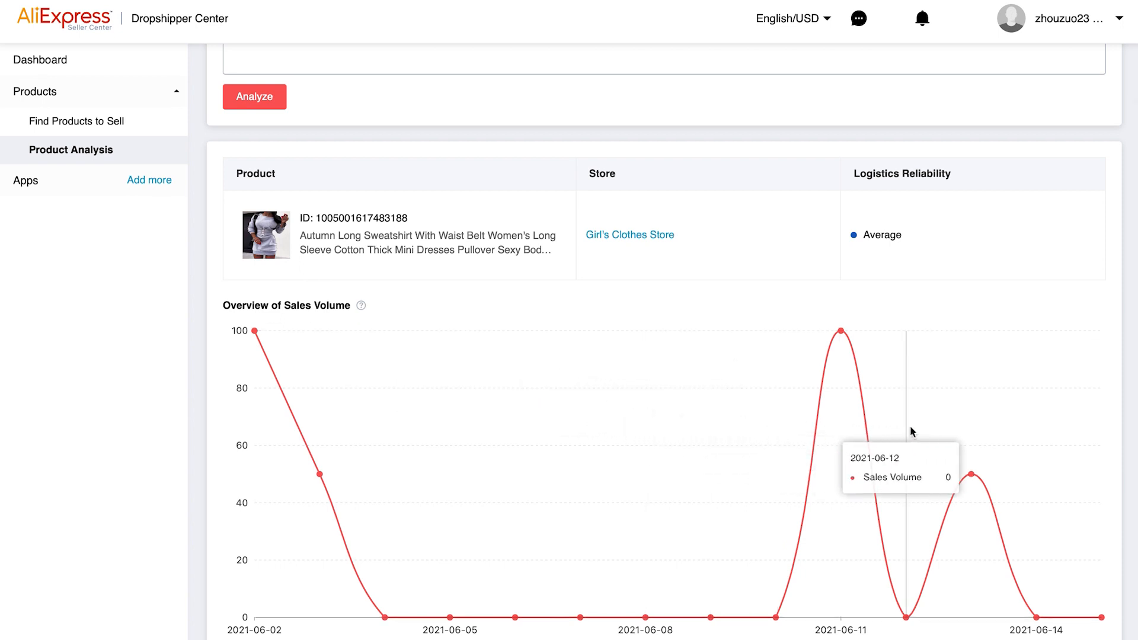
mouse_move(941, 442)
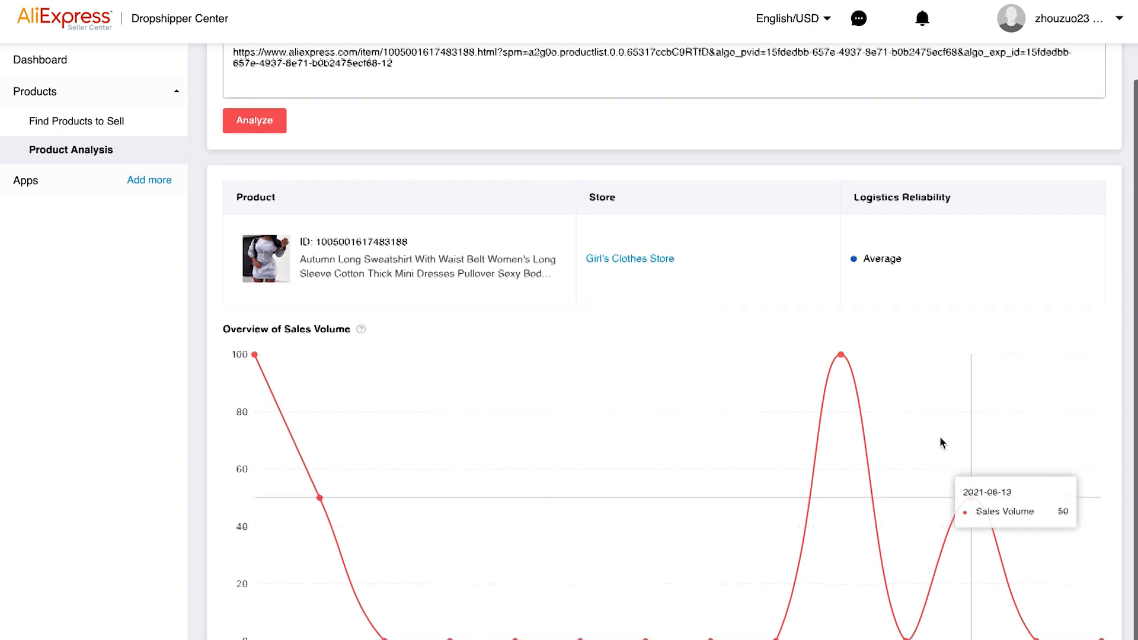
scroll(down, 3)
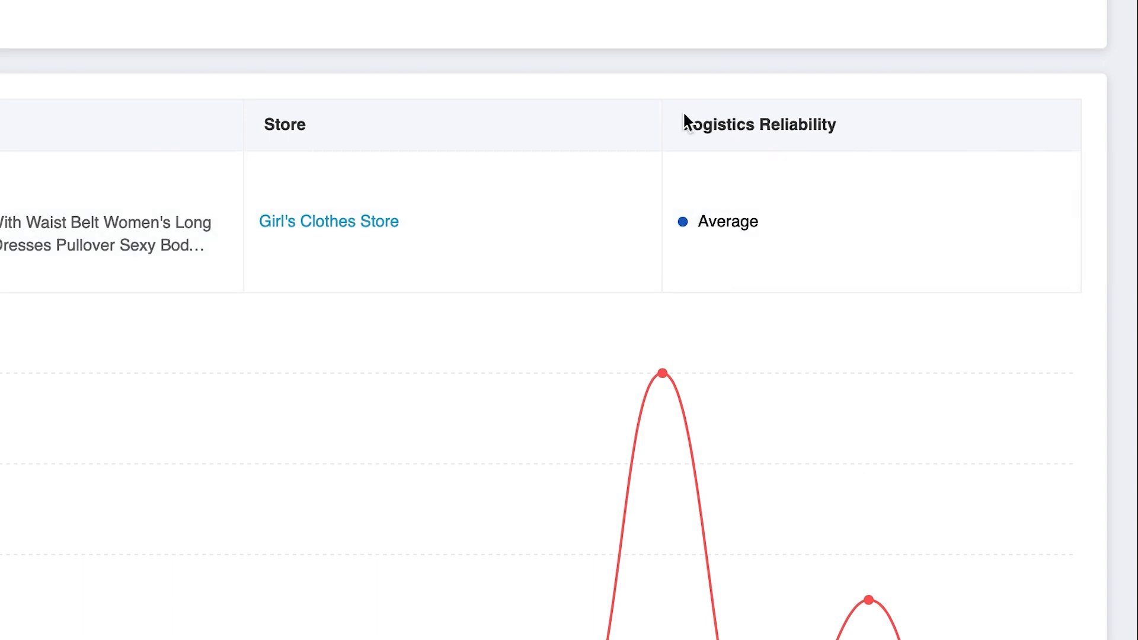
double_click(758, 124)
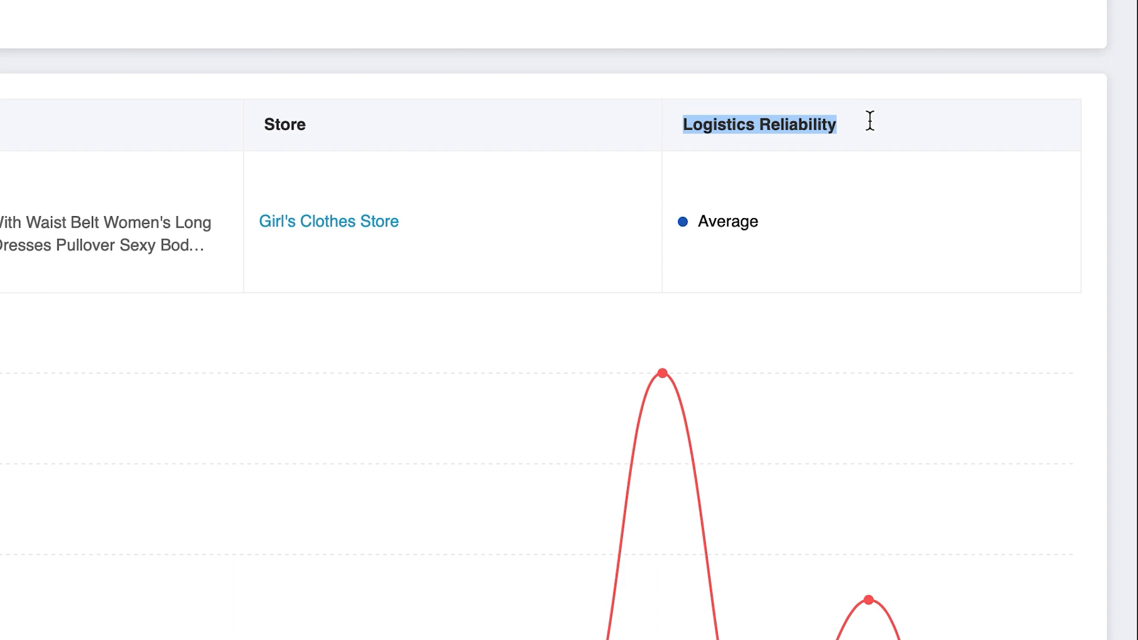
mouse_move(872, 213)
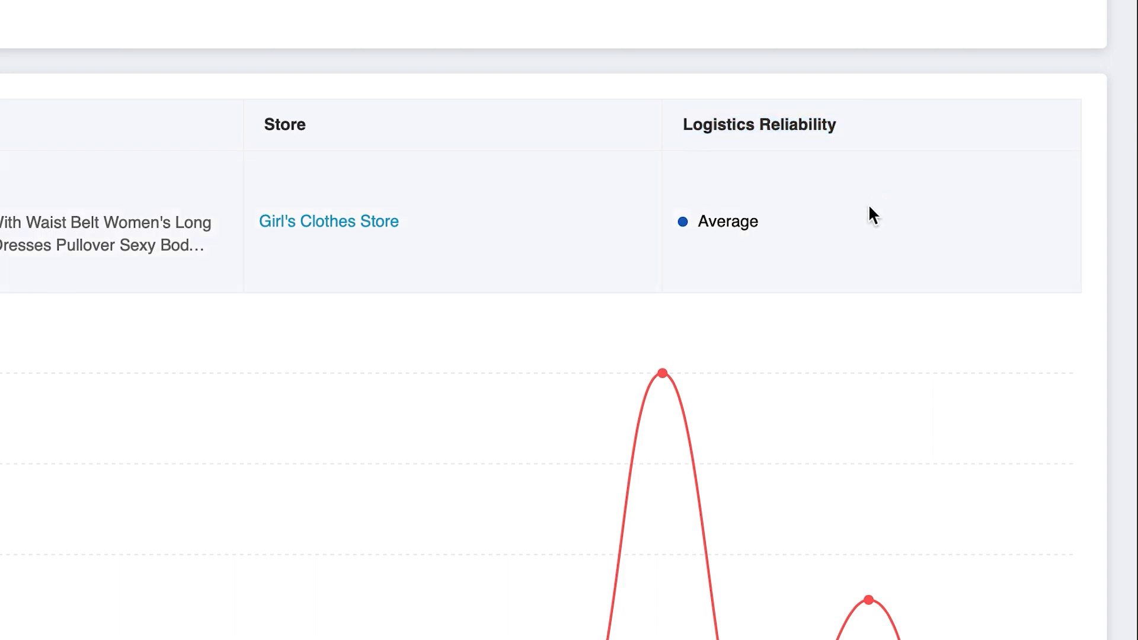
mouse_move(681, 252)
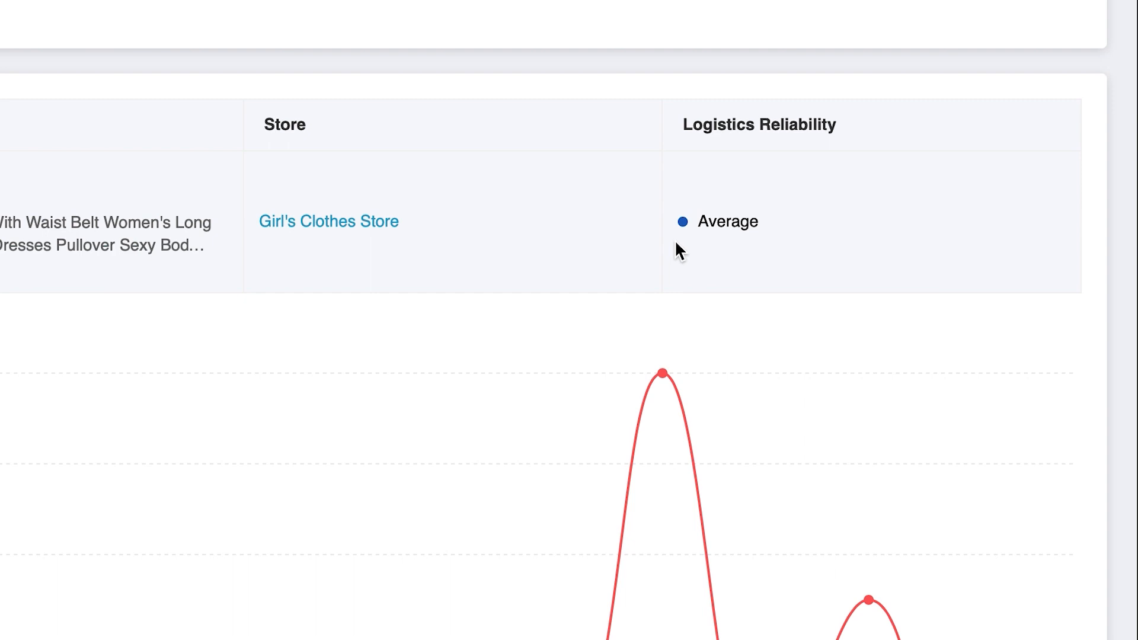
click(759, 124)
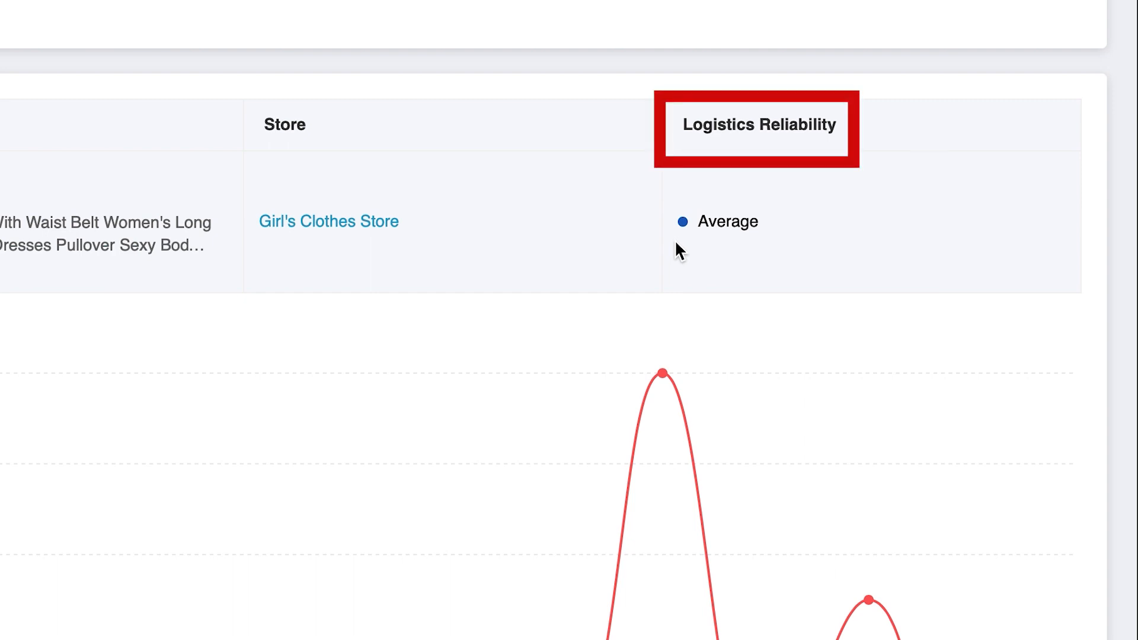
double_click(759, 124)
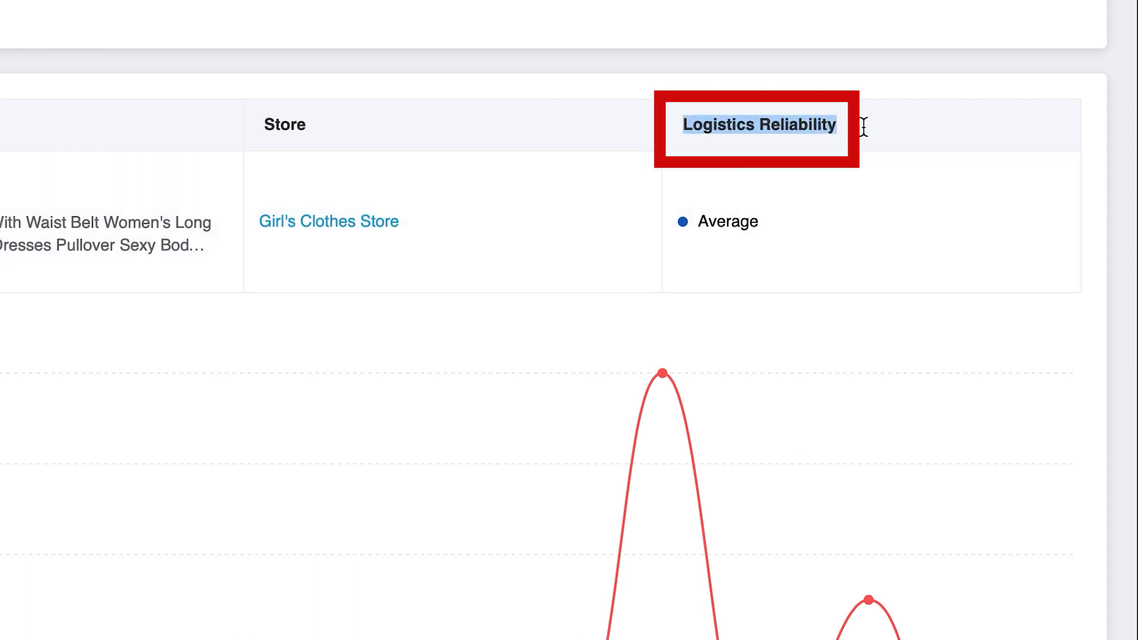